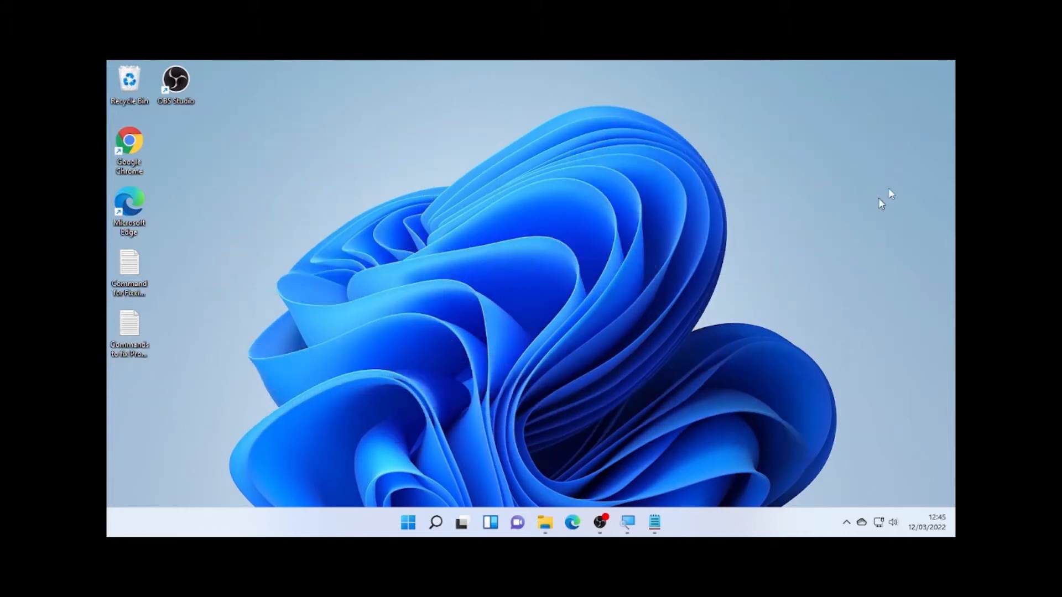
{"action": "mouse_move", "coordinate": [623, 392]}
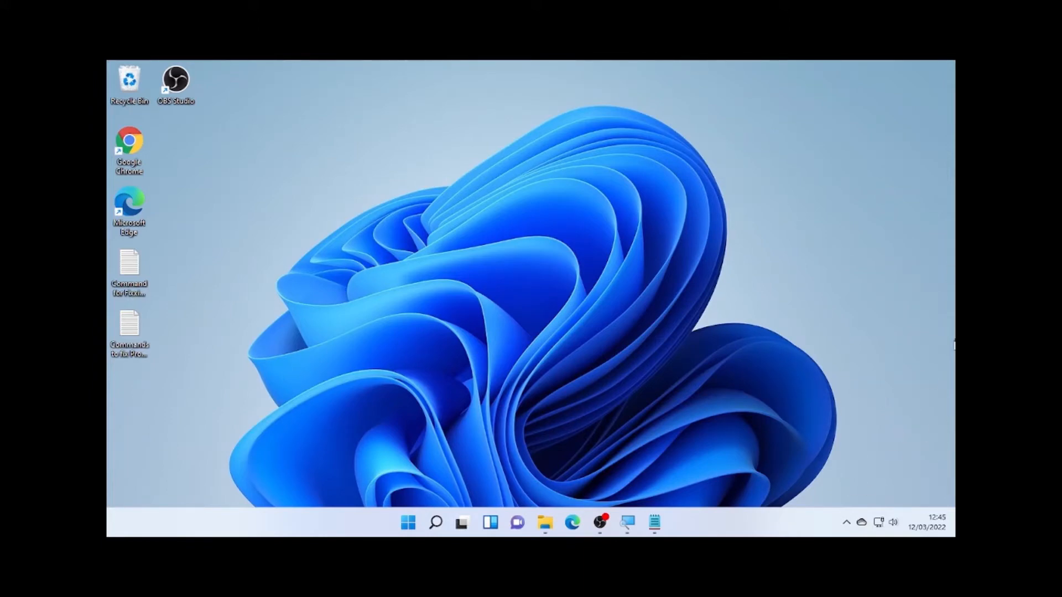
{"action": "mouse_move", "coordinate": [866, 443]}
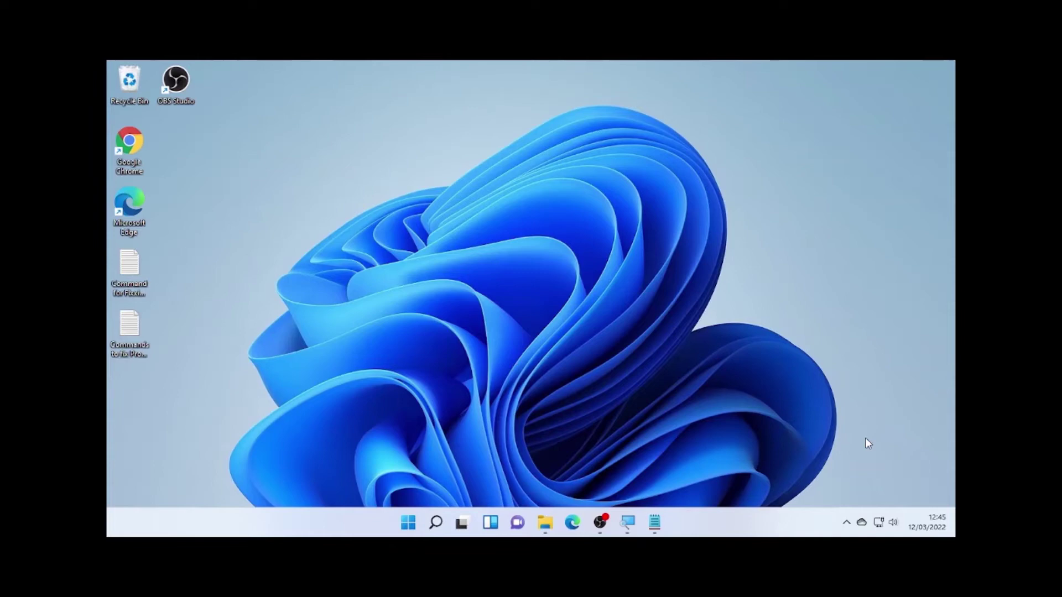
{"action": "mouse_move", "coordinate": [894, 439]}
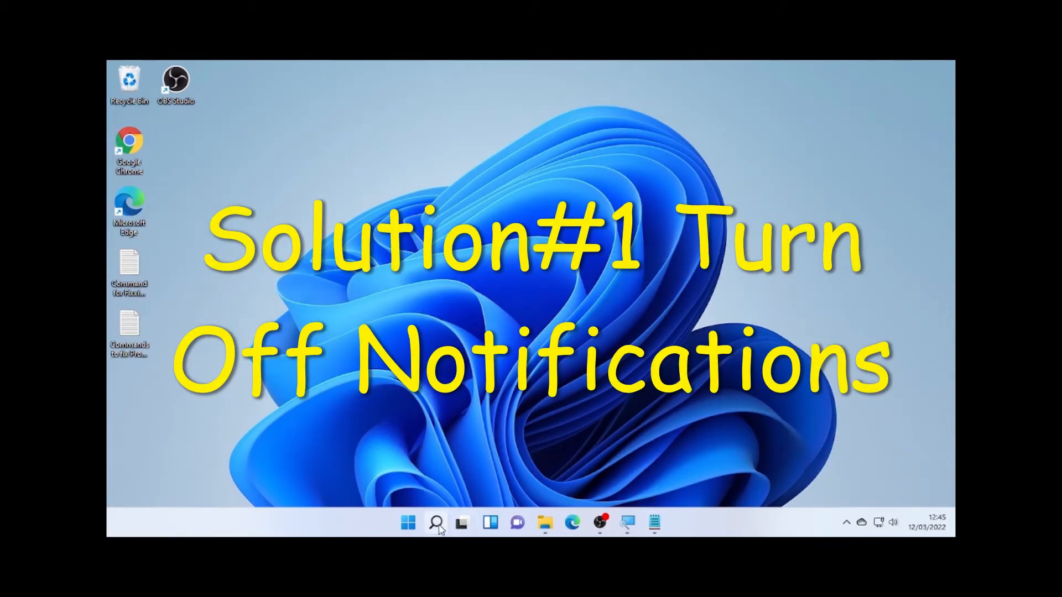
Search 'settings' from the taskbar and launch the Settings app
{"action": "left_click", "coordinate": [435, 523]}
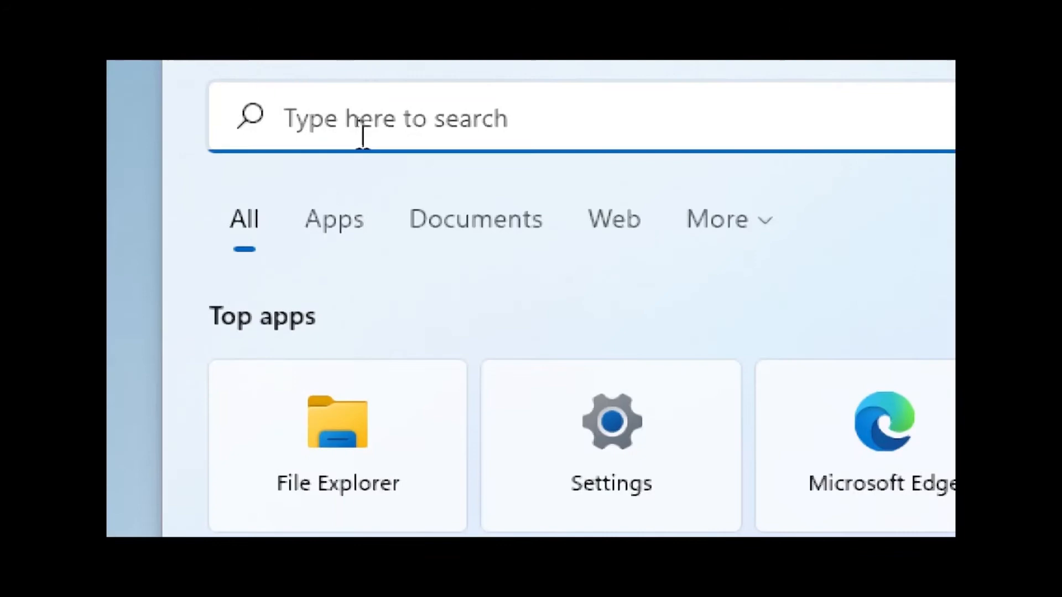
{"action": "type", "text": "settings"}
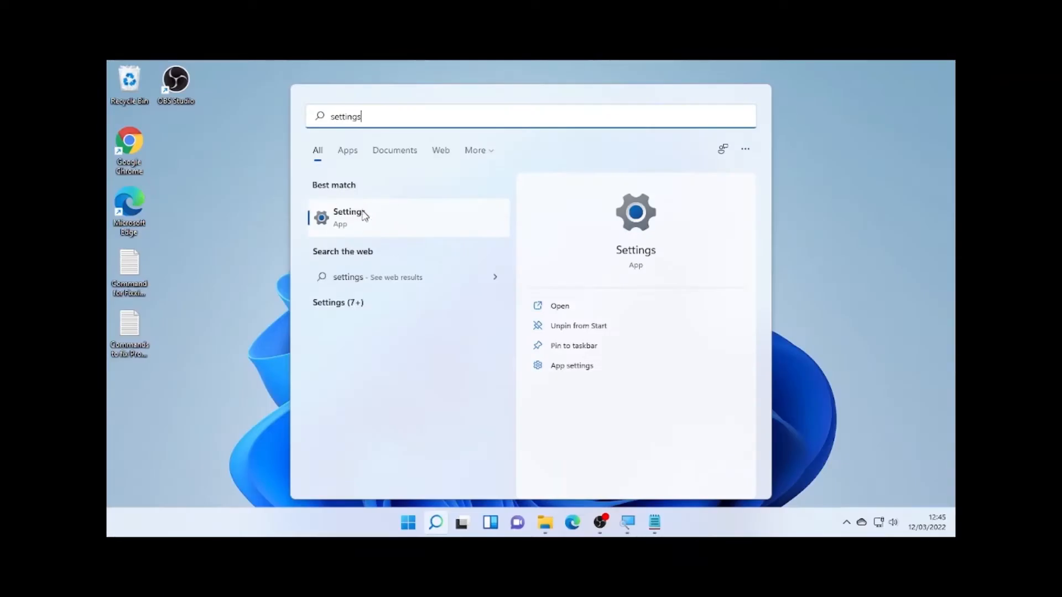
{"action": "left_click", "coordinate": [359, 217]}
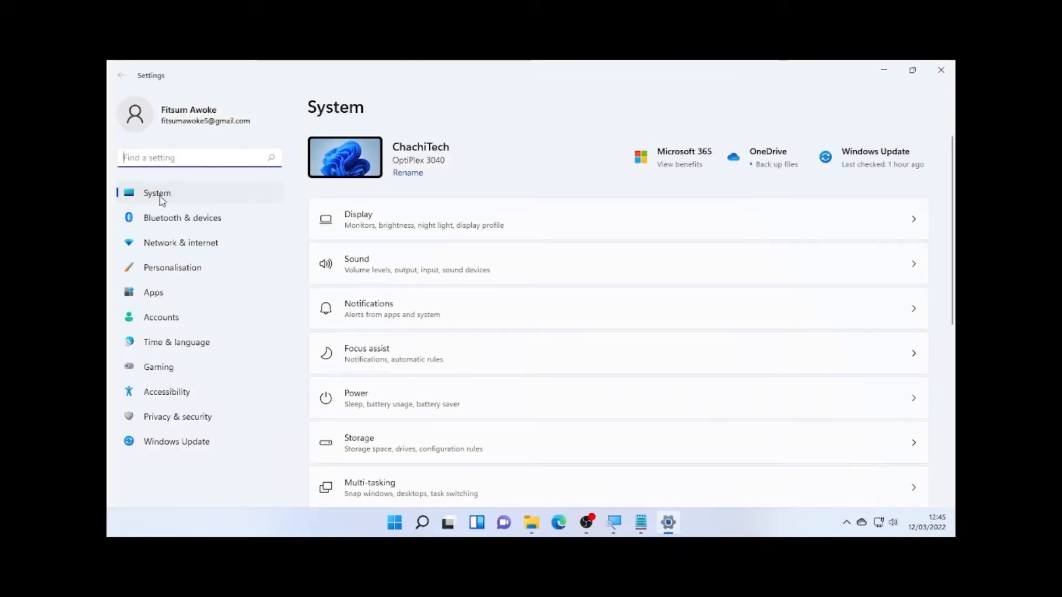
{"action": "mouse_move", "coordinate": [378, 284]}
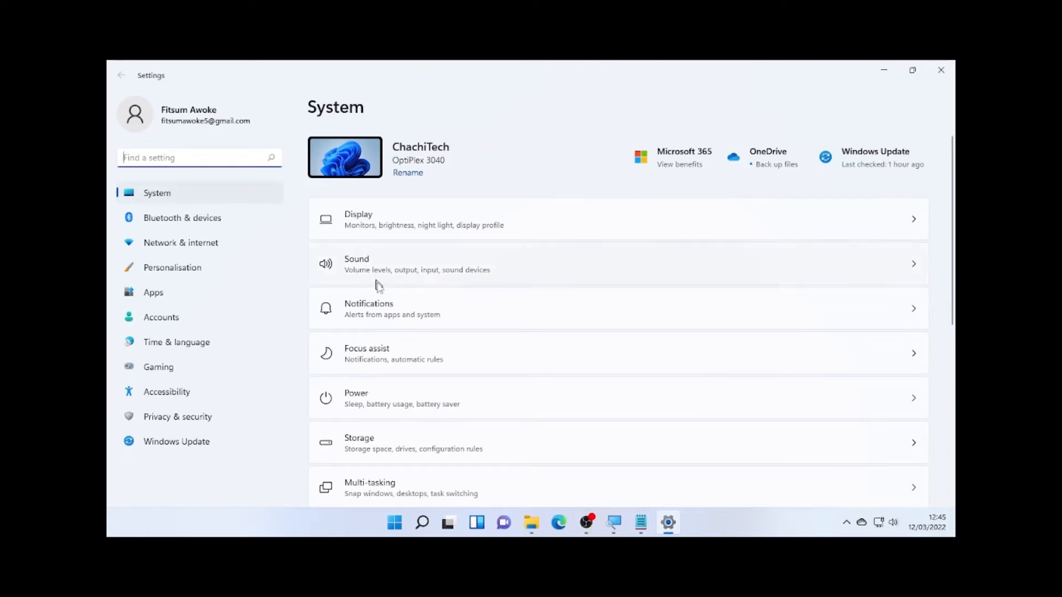
{"action": "mouse_move", "coordinate": [378, 315]}
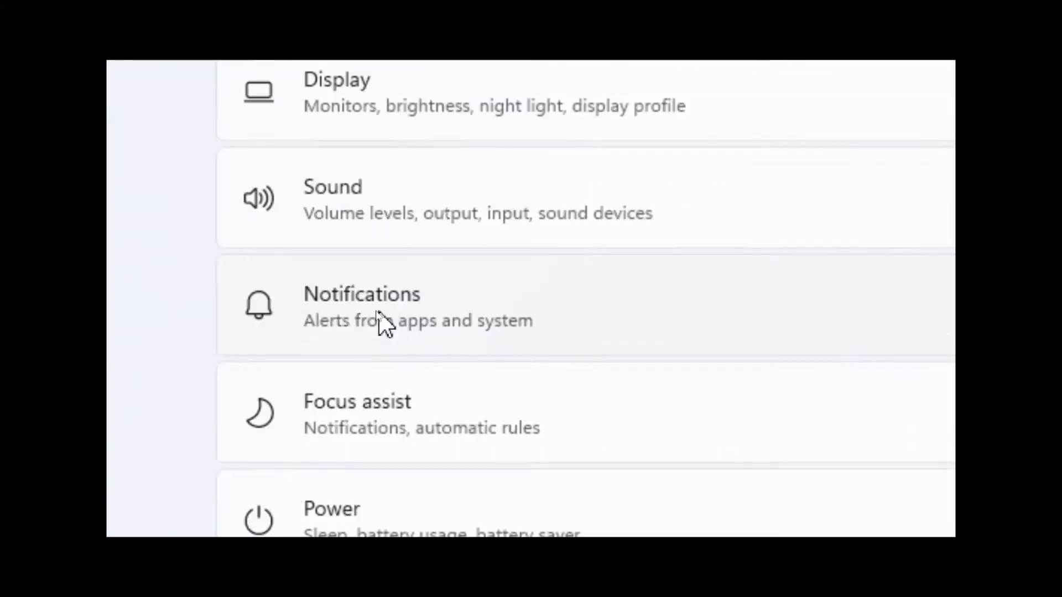
Go to System > Notifications and scroll through the per-app senders list
{"action": "left_click", "coordinate": [377, 307]}
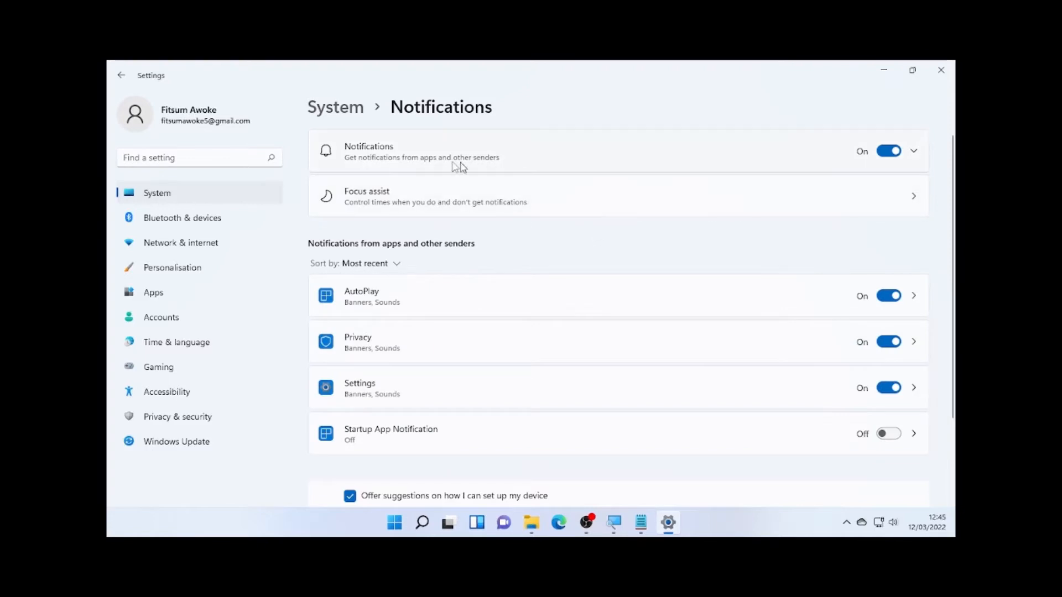
{"action": "mouse_move", "coordinate": [454, 172]}
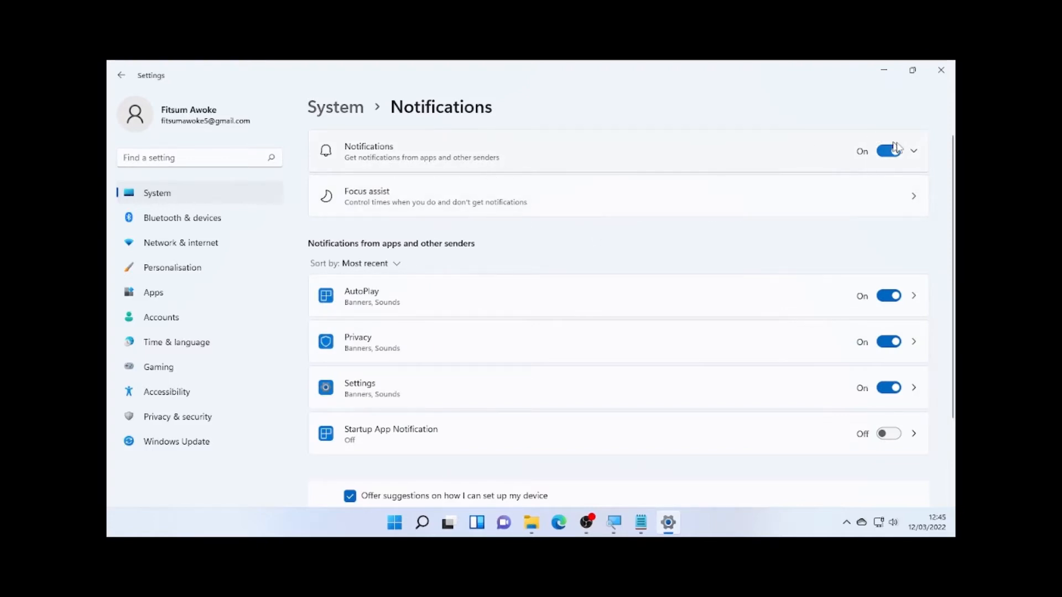
{"action": "mouse_move", "coordinate": [524, 247]}
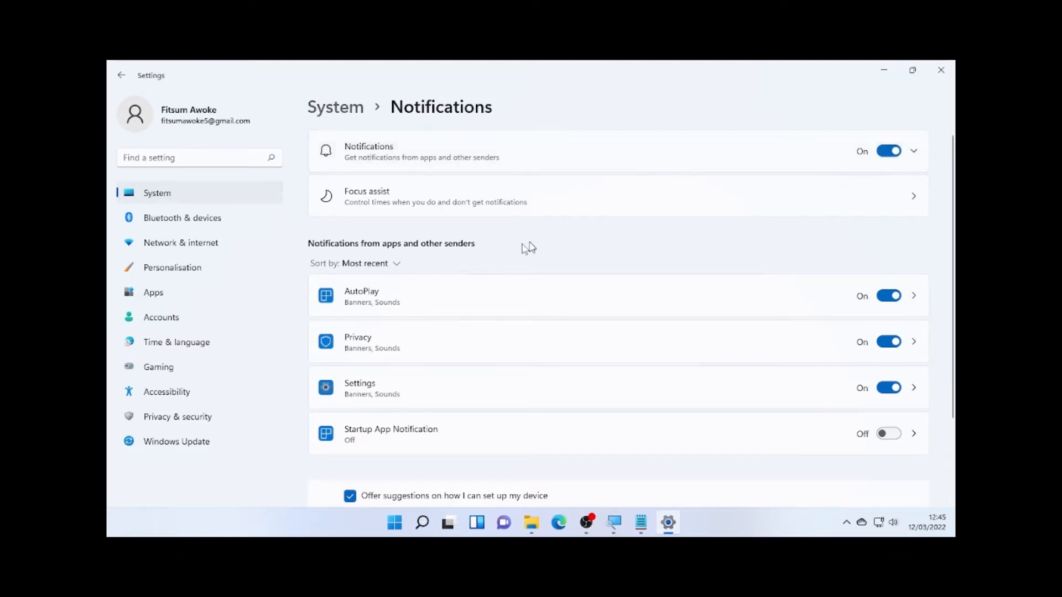
{"action": "scroll", "scroll_direction": "down", "scroll_amount": 3}
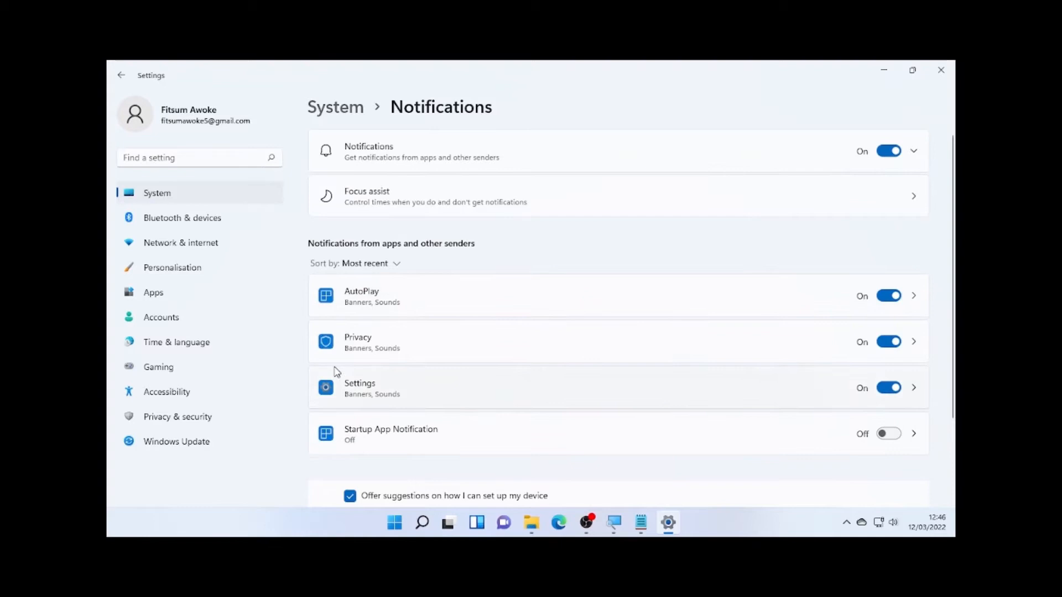
{"action": "mouse_move", "coordinate": [356, 440]}
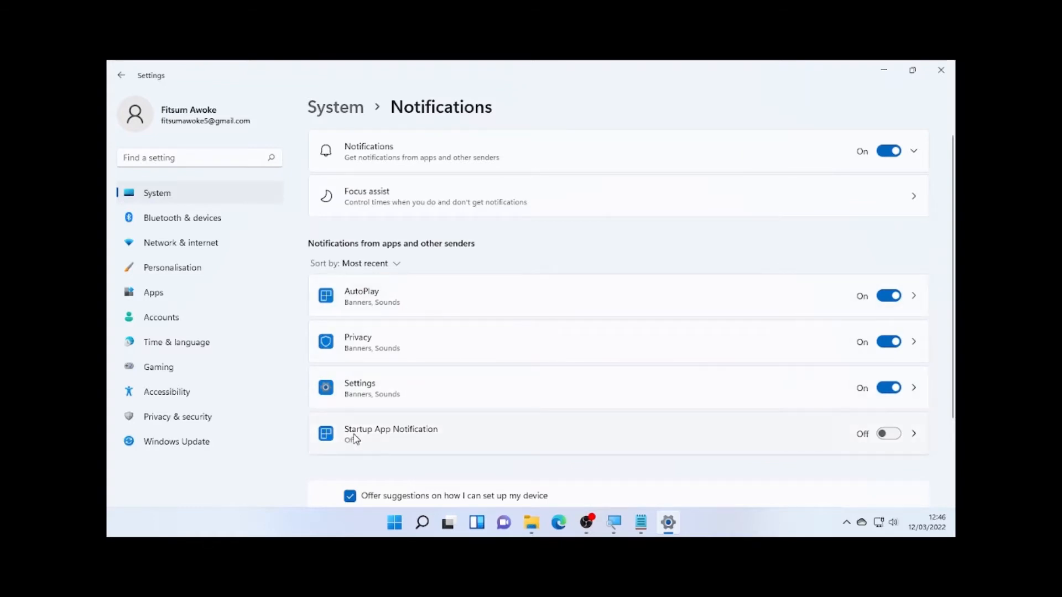
{"action": "mouse_move", "coordinate": [349, 416]}
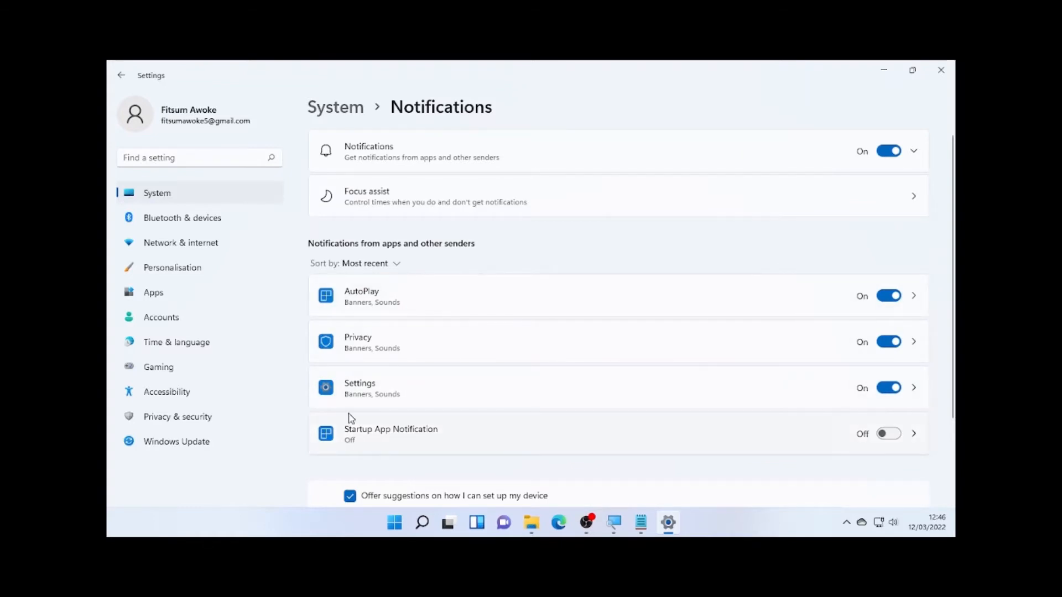
{"action": "mouse_move", "coordinate": [447, 388]}
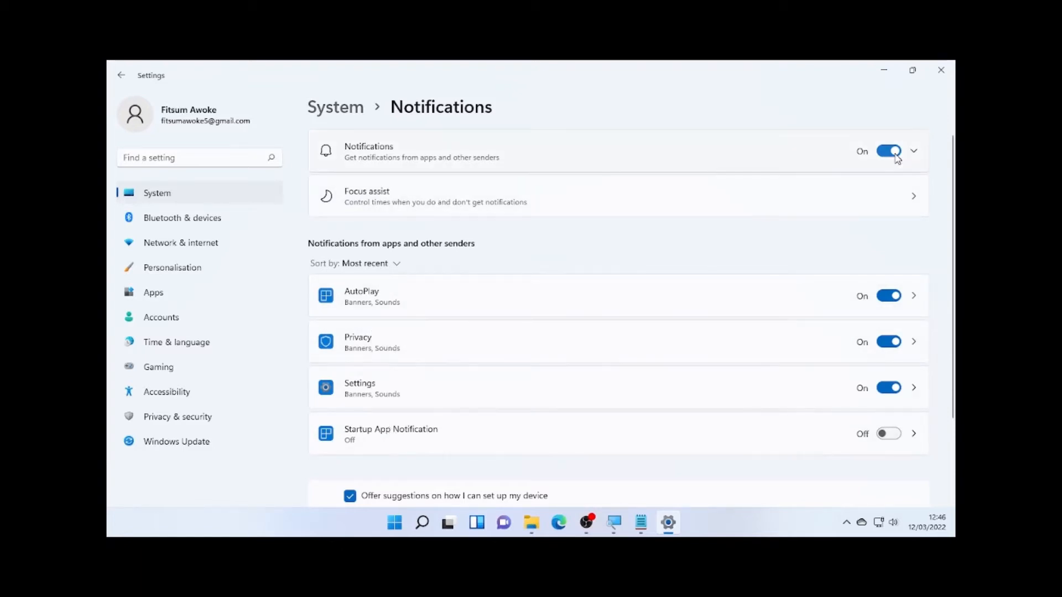
{"action": "left_click", "coordinate": [889, 150]}
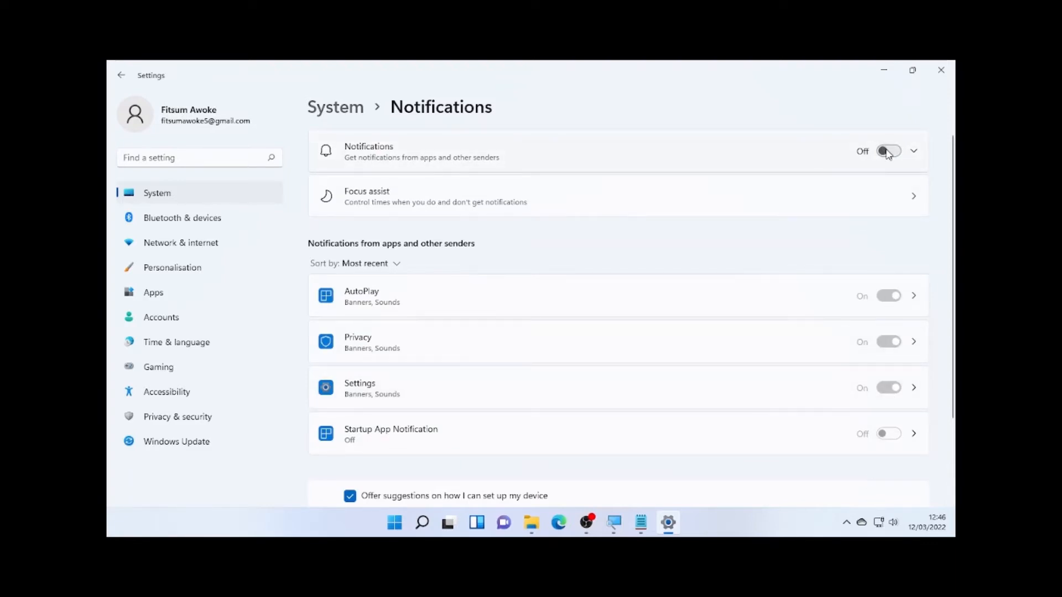
{"action": "left_click", "coordinate": [889, 152]}
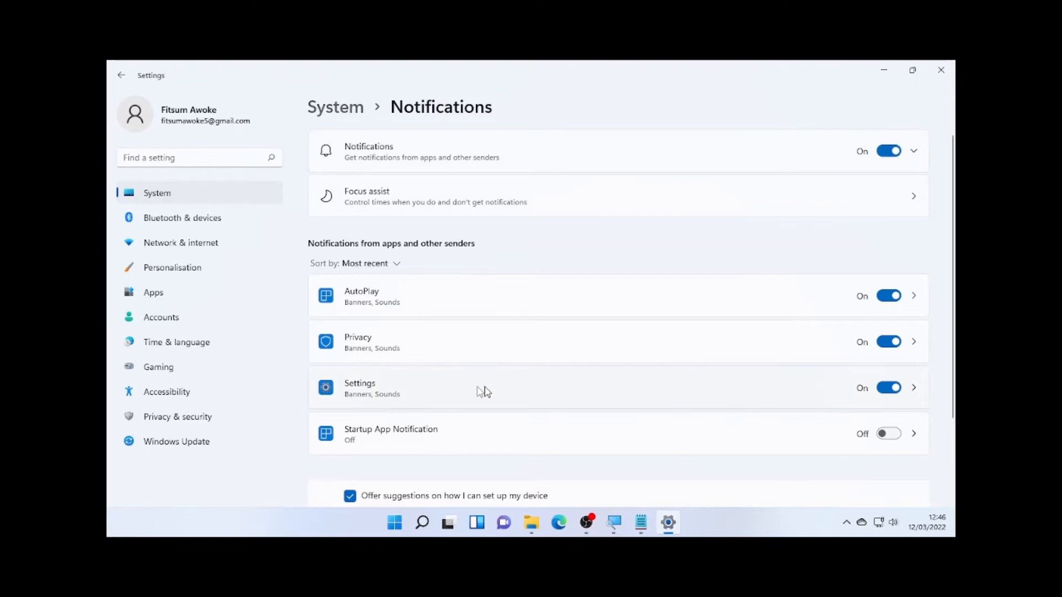
{"action": "mouse_move", "coordinate": [418, 310]}
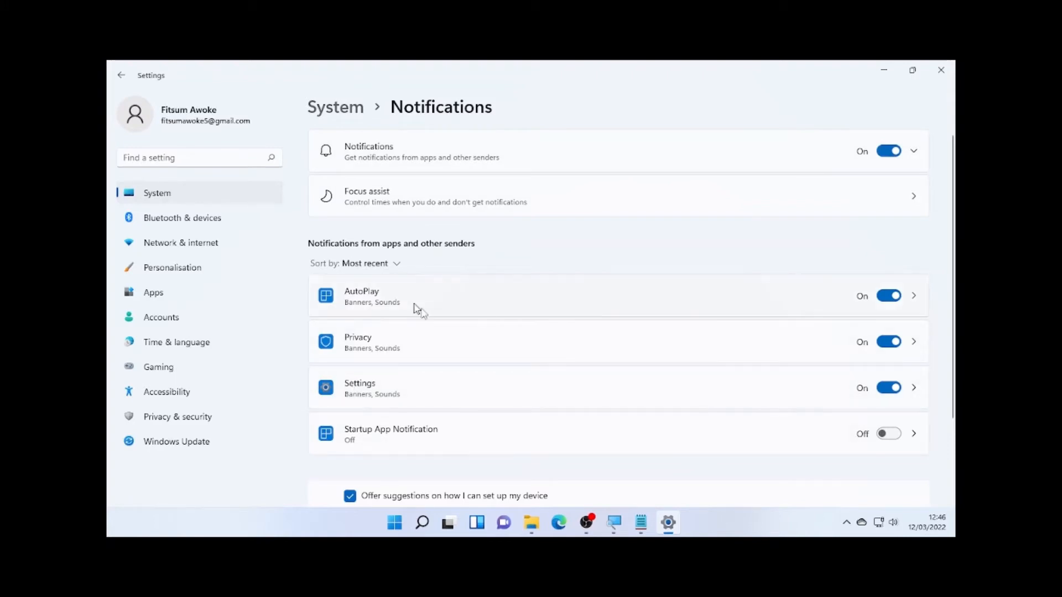
{"action": "mouse_move", "coordinate": [374, 406]}
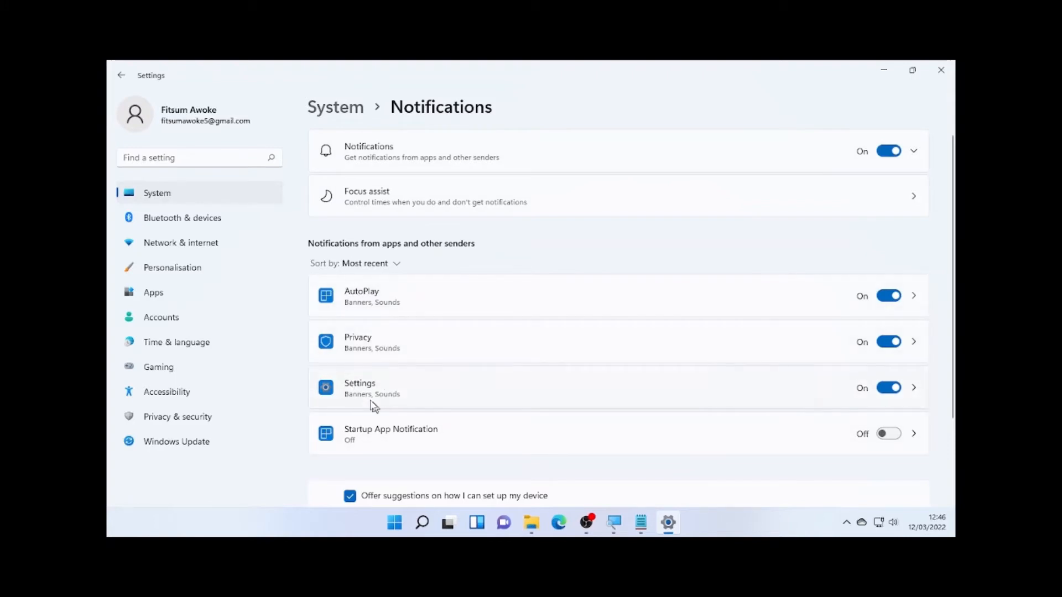
{"action": "left_click", "coordinate": [889, 388]}
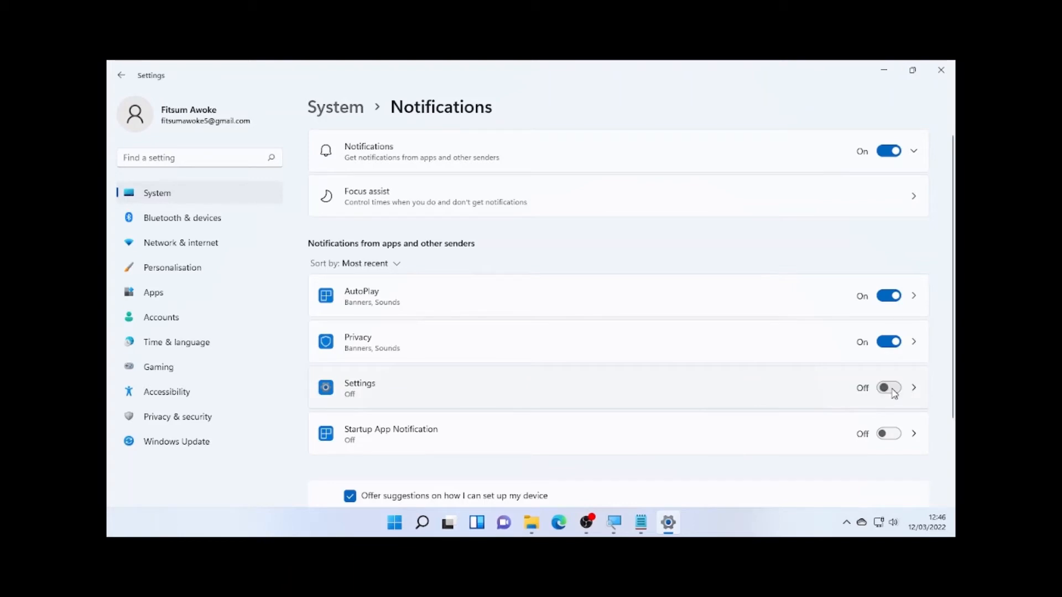
{"action": "left_click", "coordinate": [888, 388]}
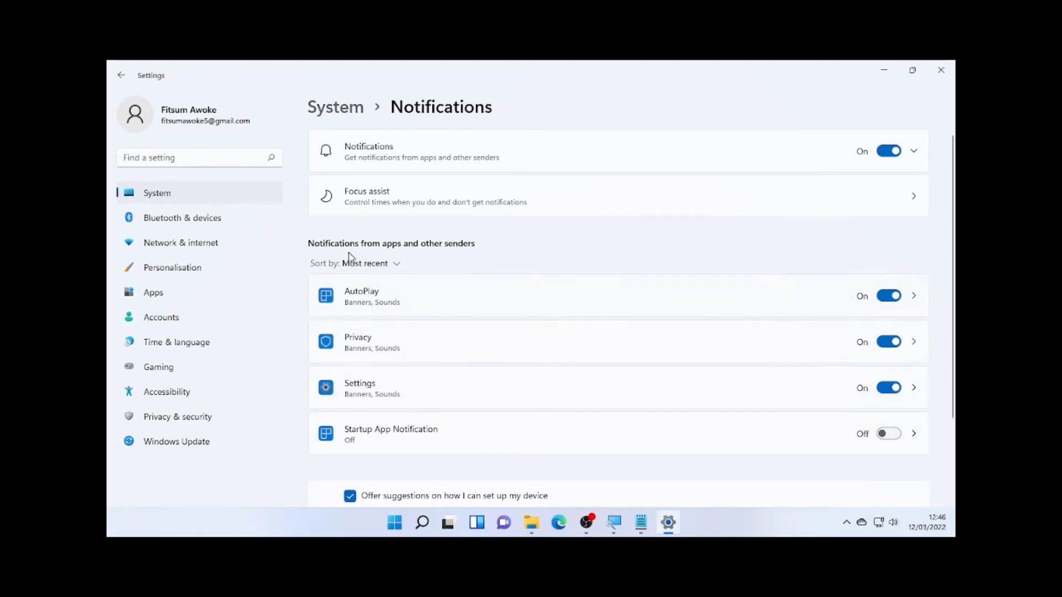
{"action": "mouse_move", "coordinate": [380, 307]}
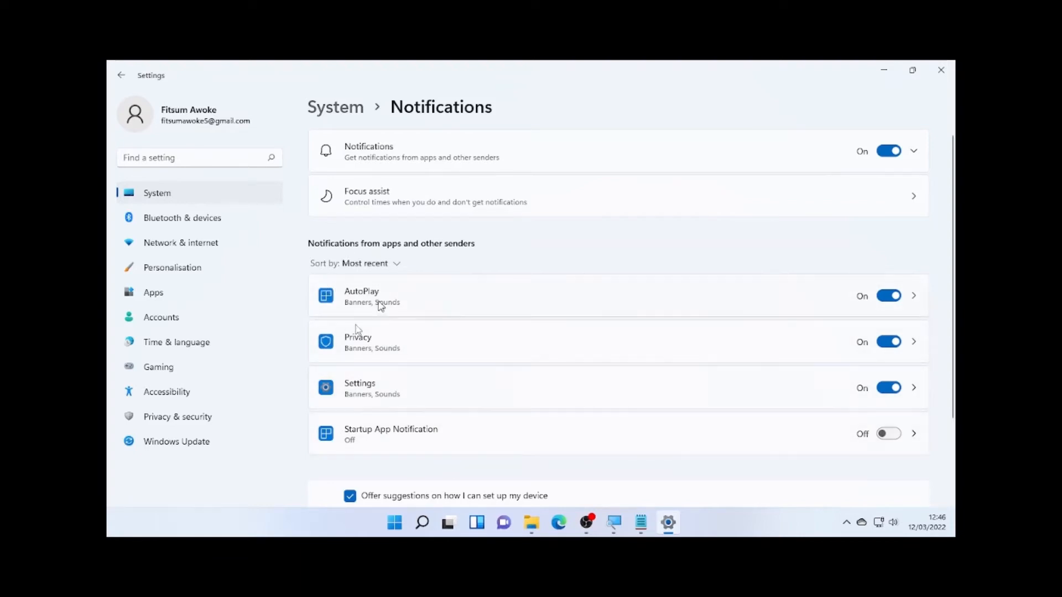
{"action": "mouse_move", "coordinate": [886, 377]}
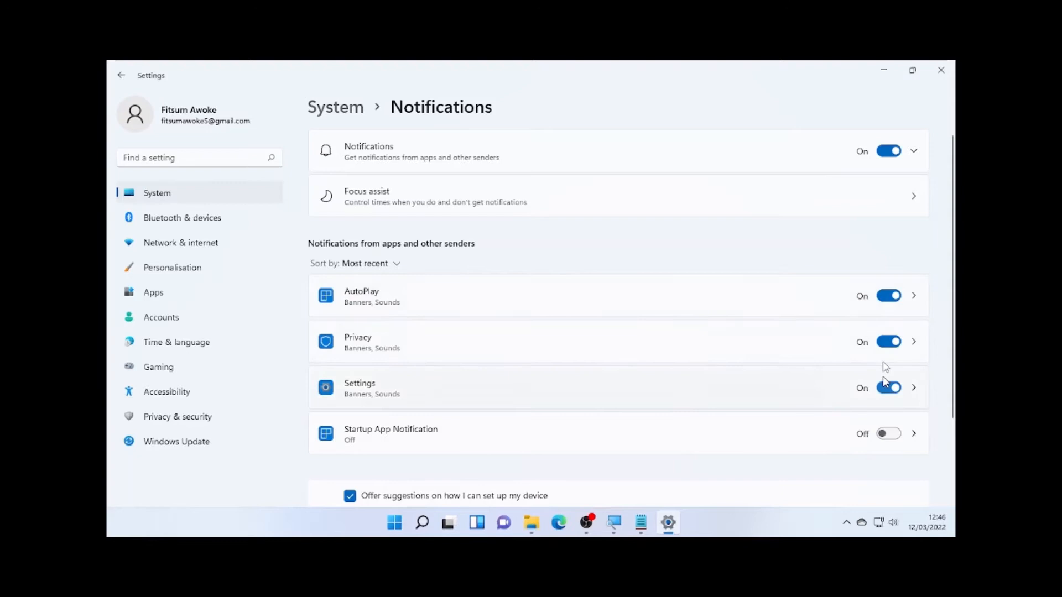
Uncheck 'Get tips and suggestions when I use Windows'
{"action": "scroll", "scroll_direction": "down", "scroll_amount": 3}
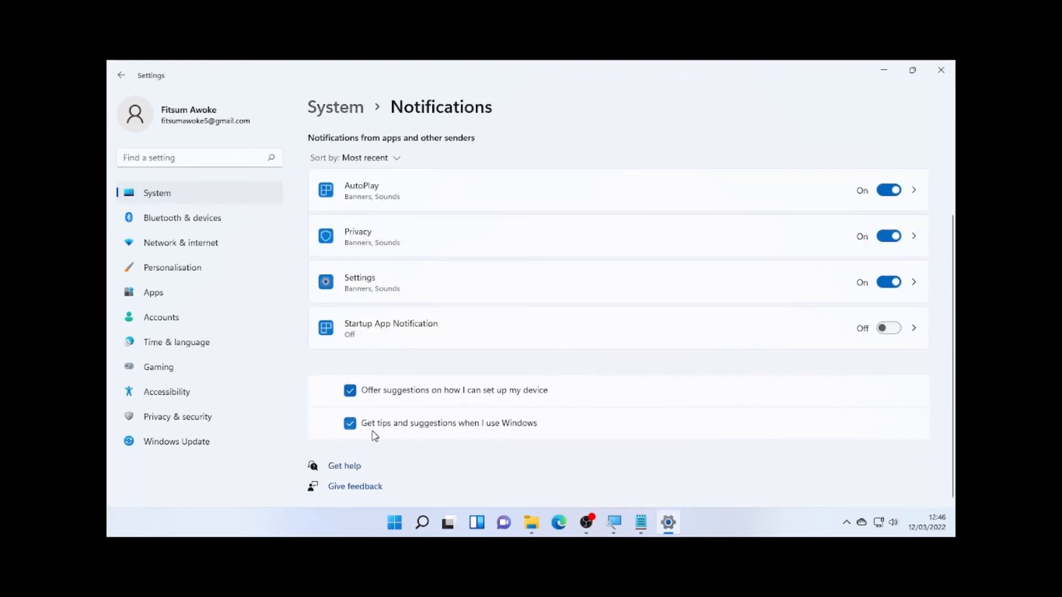
{"action": "mouse_move", "coordinate": [511, 434]}
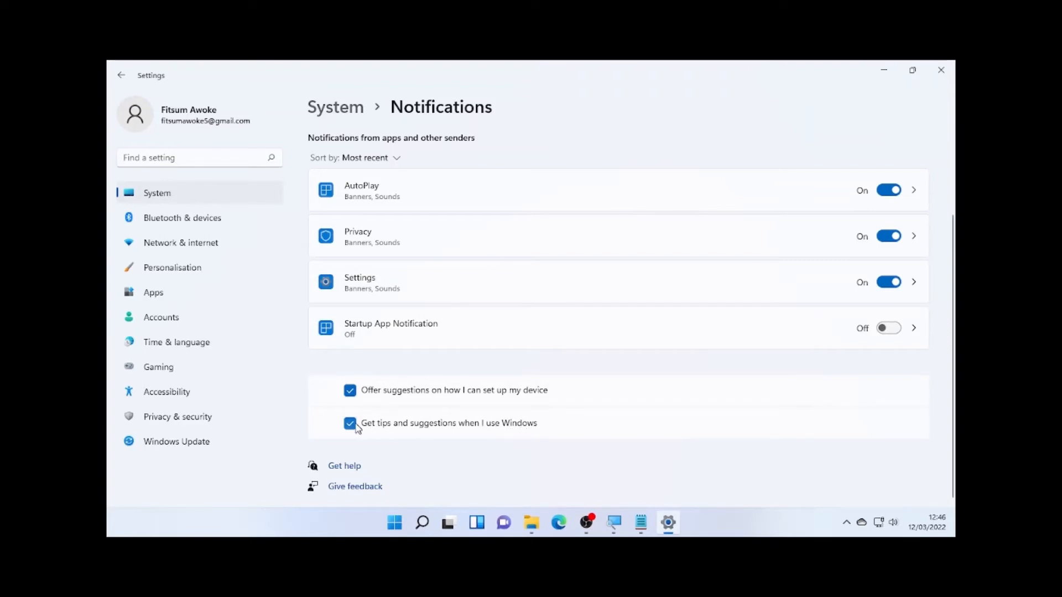
{"action": "left_click", "coordinate": [350, 423]}
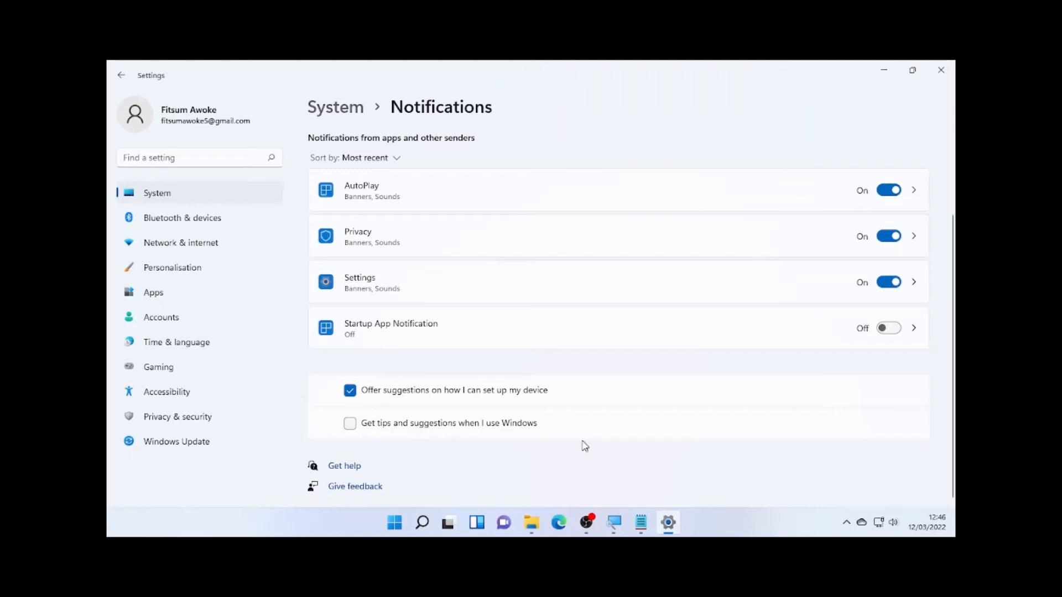
{"action": "mouse_move", "coordinate": [875, 250]}
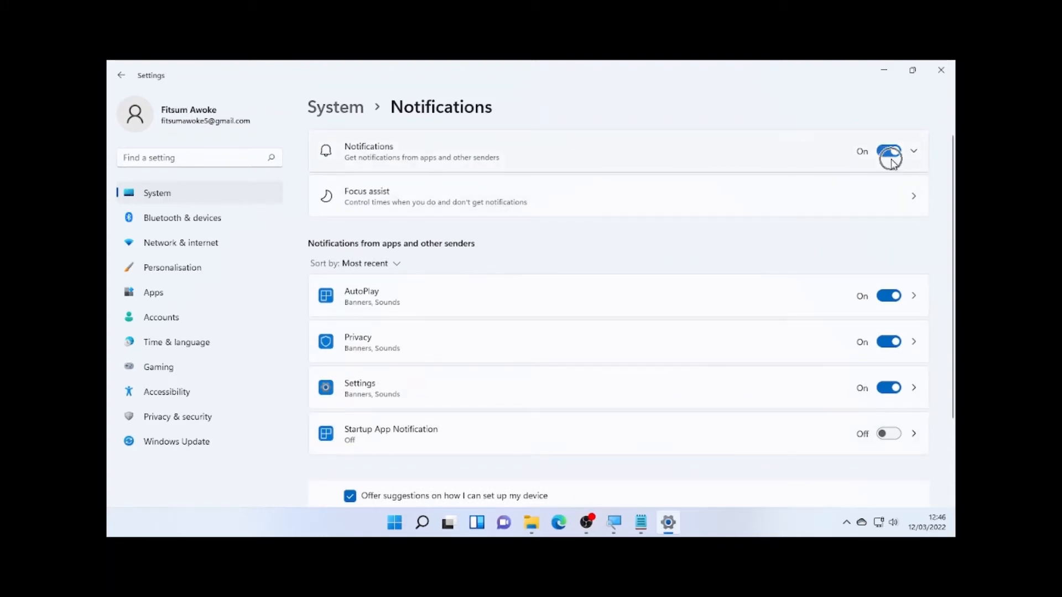
Switch off notifications from apps and other senders, then close Settings
{"action": "left_click", "coordinate": [890, 154]}
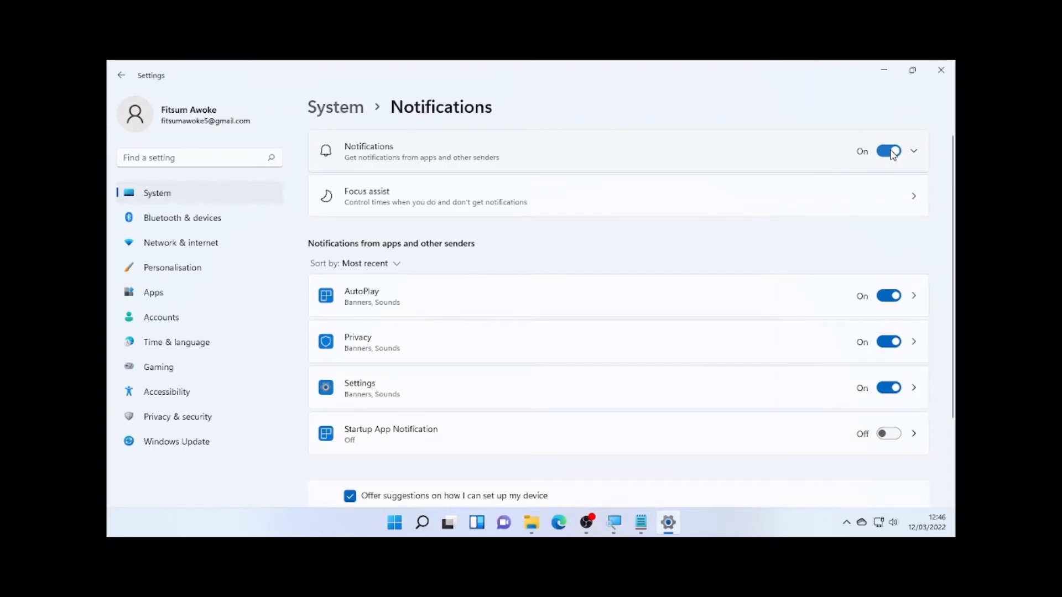
{"action": "mouse_move", "coordinate": [940, 70]}
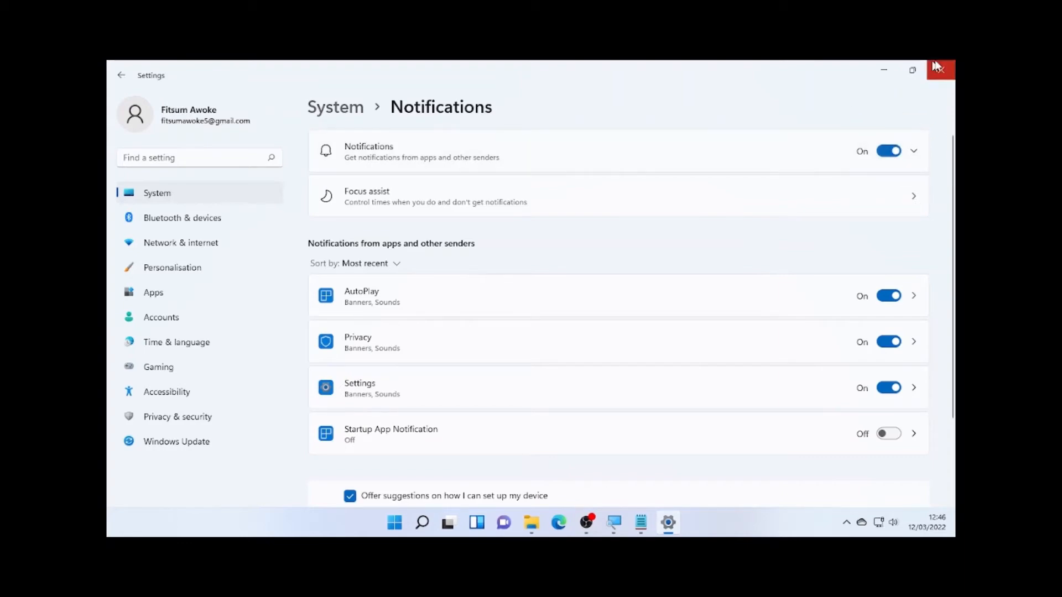
{"action": "left_click", "coordinate": [941, 69]}
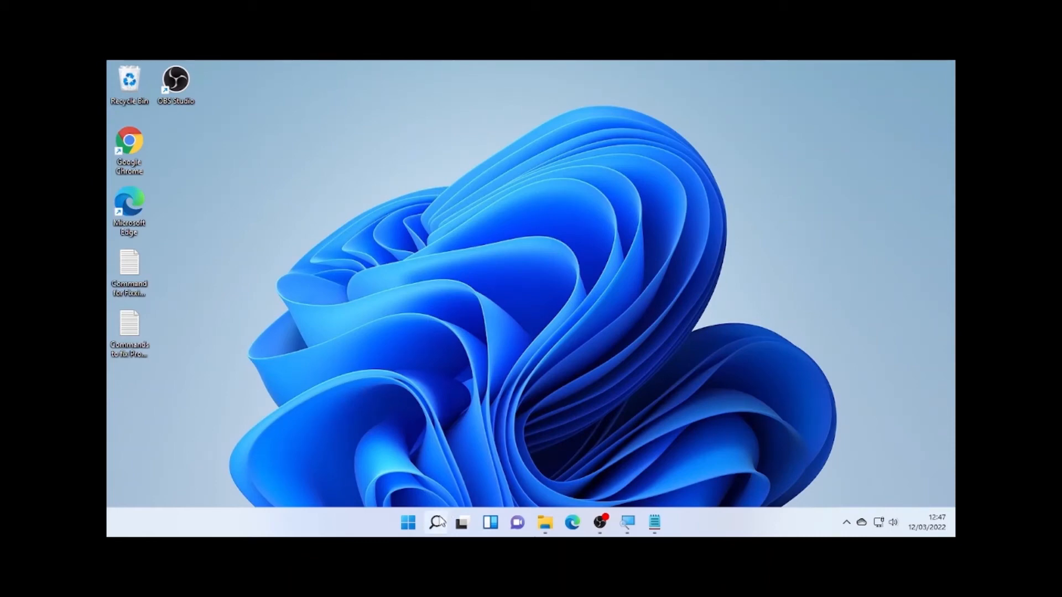
Search from the taskbar again and reopen the Settings app
{"action": "left_click", "coordinate": [435, 523]}
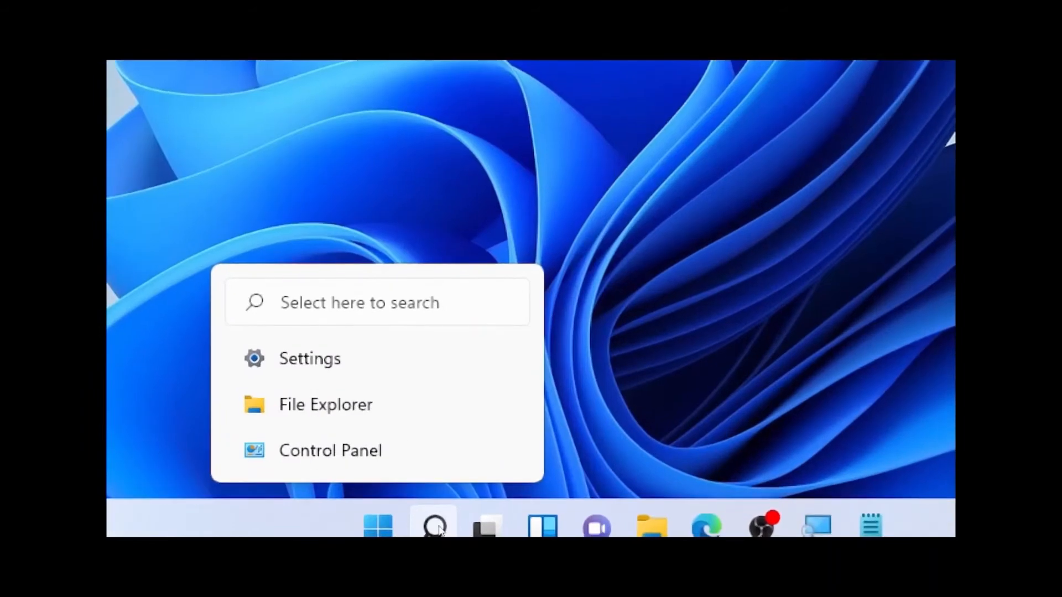
{"action": "left_click", "coordinate": [433, 527]}
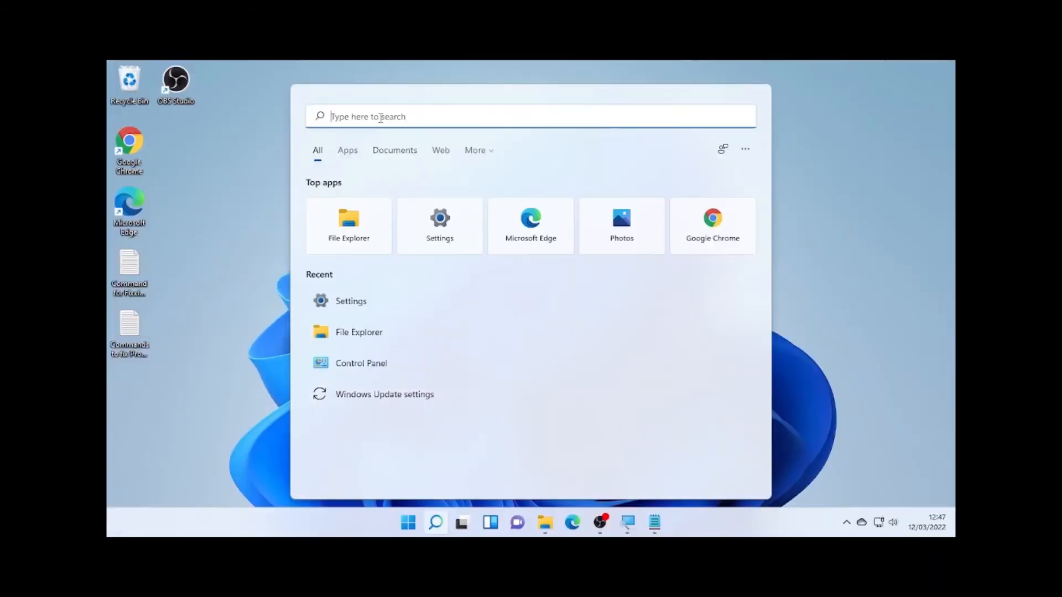
{"action": "type", "text": "see"}
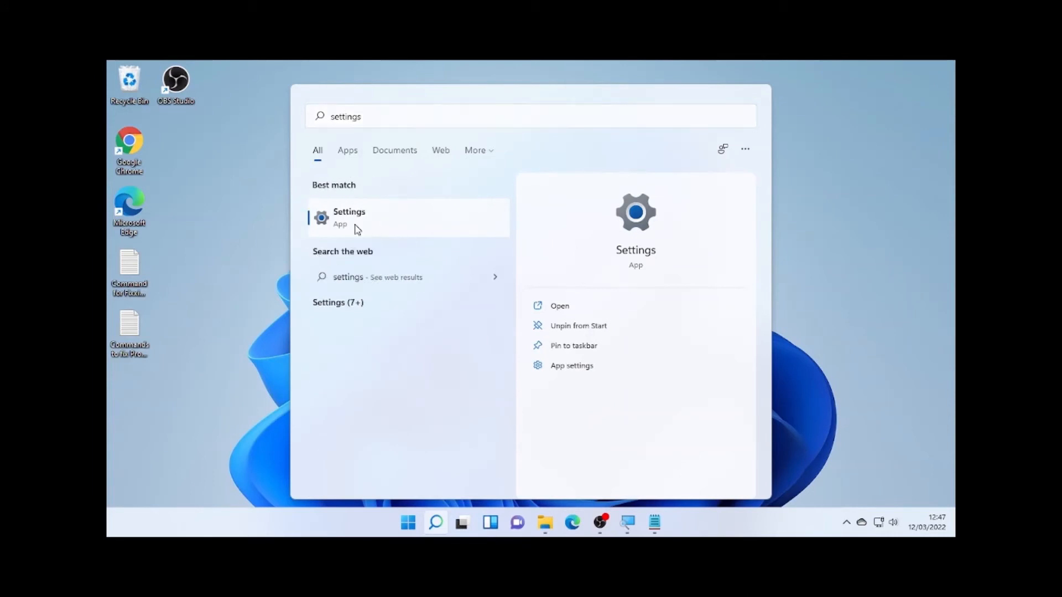
{"action": "left_click", "coordinate": [349, 217]}
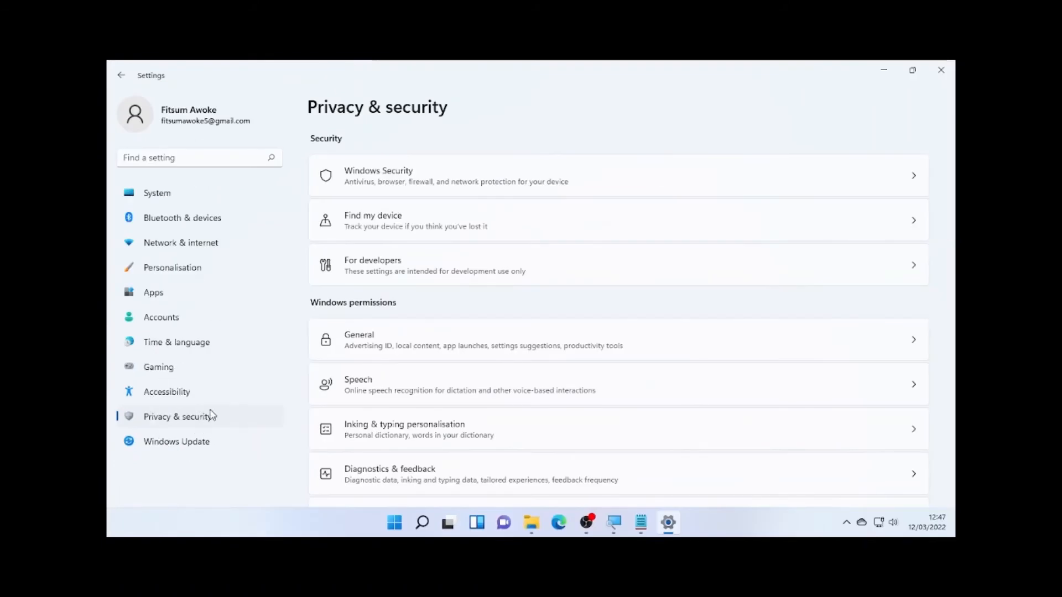
{"action": "mouse_move", "coordinate": [383, 343]}
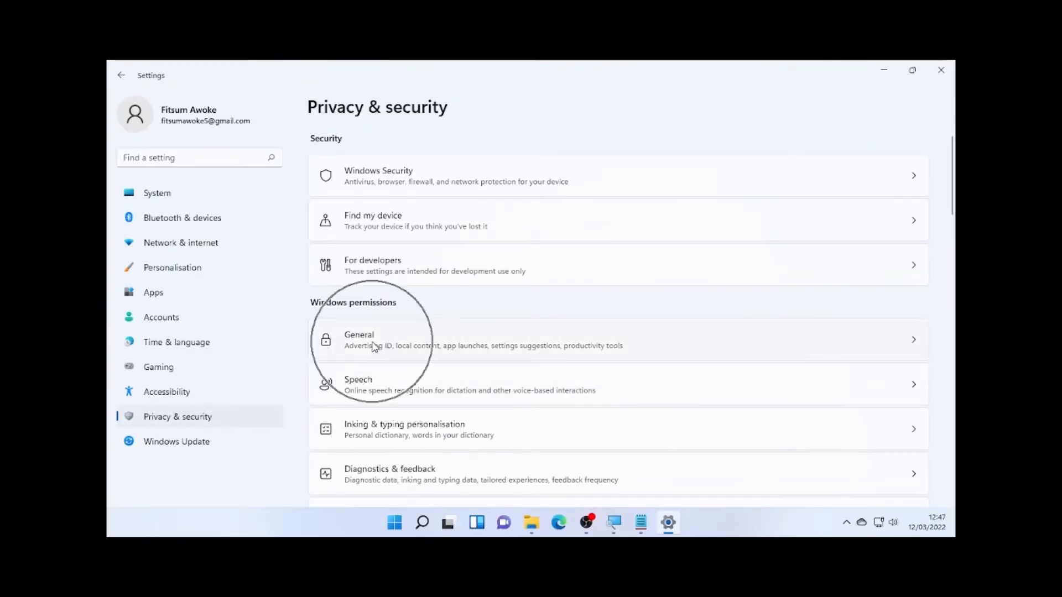
Under Privacy & security General, turn off personalised ads via advertising ID and close Settings
{"action": "left_click", "coordinate": [372, 339]}
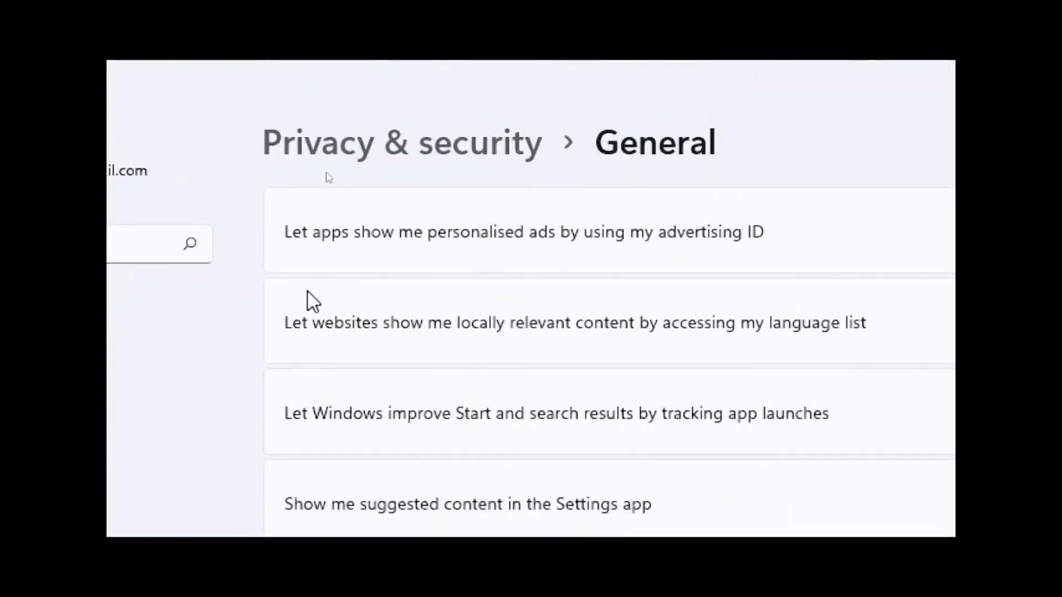
{"action": "mouse_move", "coordinate": [592, 254]}
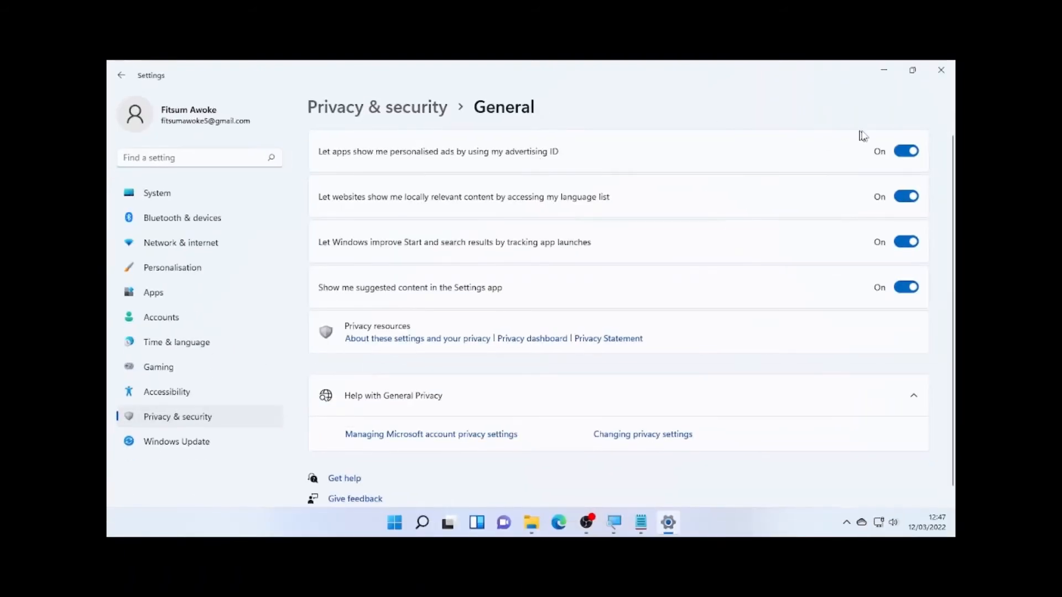
{"action": "left_click", "coordinate": [906, 151]}
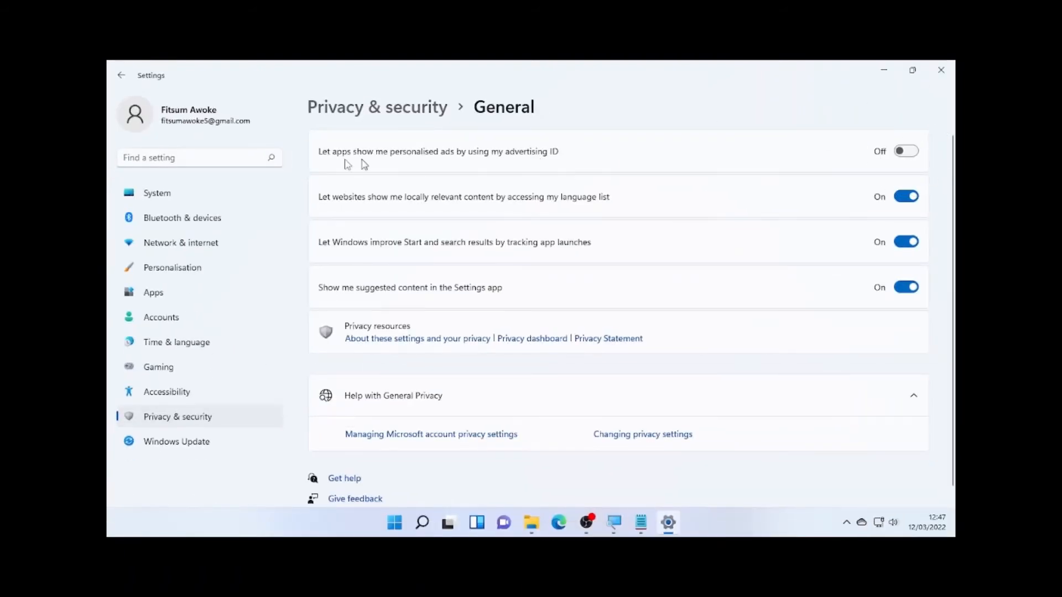
{"action": "mouse_move", "coordinate": [500, 185]}
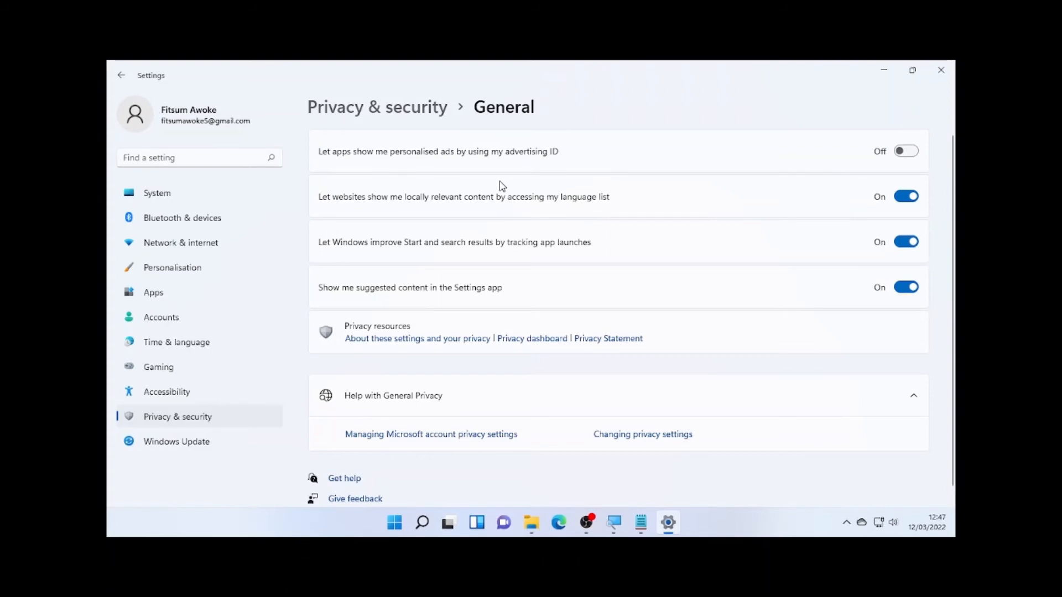
{"action": "mouse_move", "coordinate": [517, 167]}
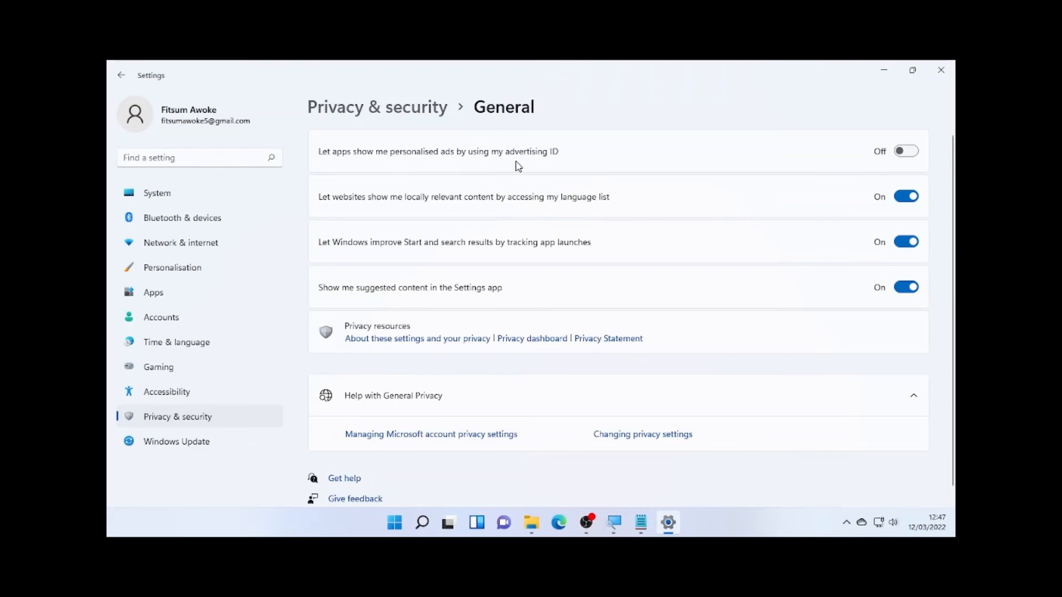
{"action": "mouse_move", "coordinate": [466, 160]}
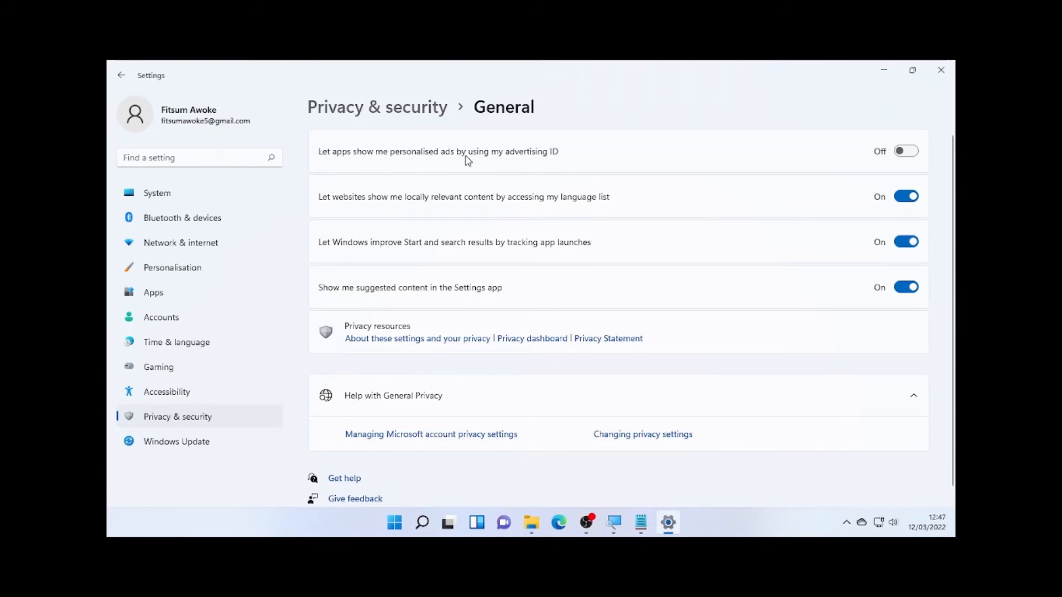
{"action": "mouse_move", "coordinate": [888, 165]}
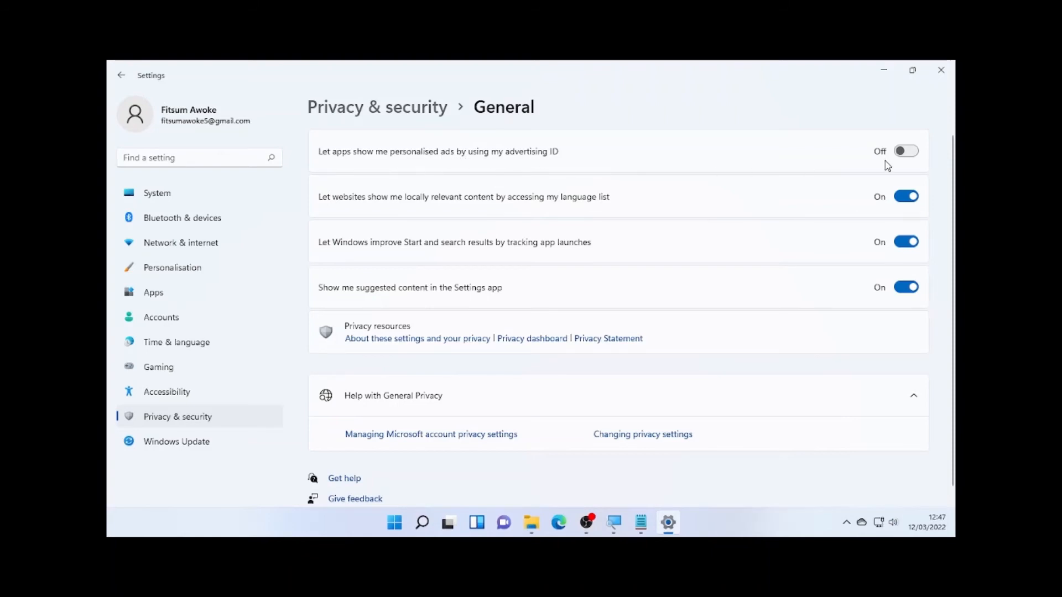
{"action": "left_click", "coordinate": [941, 69]}
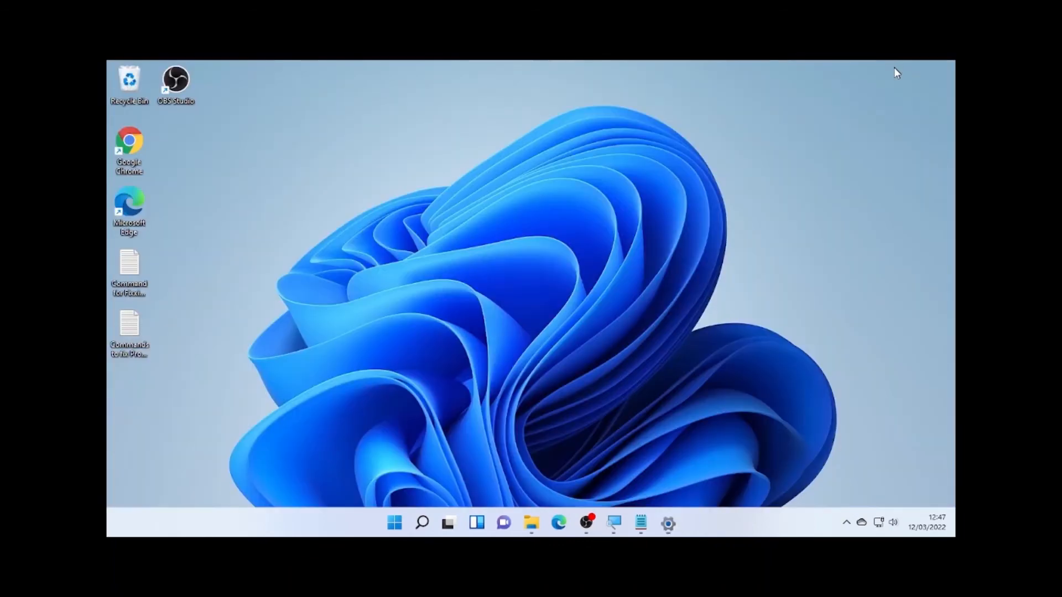
{"action": "mouse_move", "coordinate": [836, 153]}
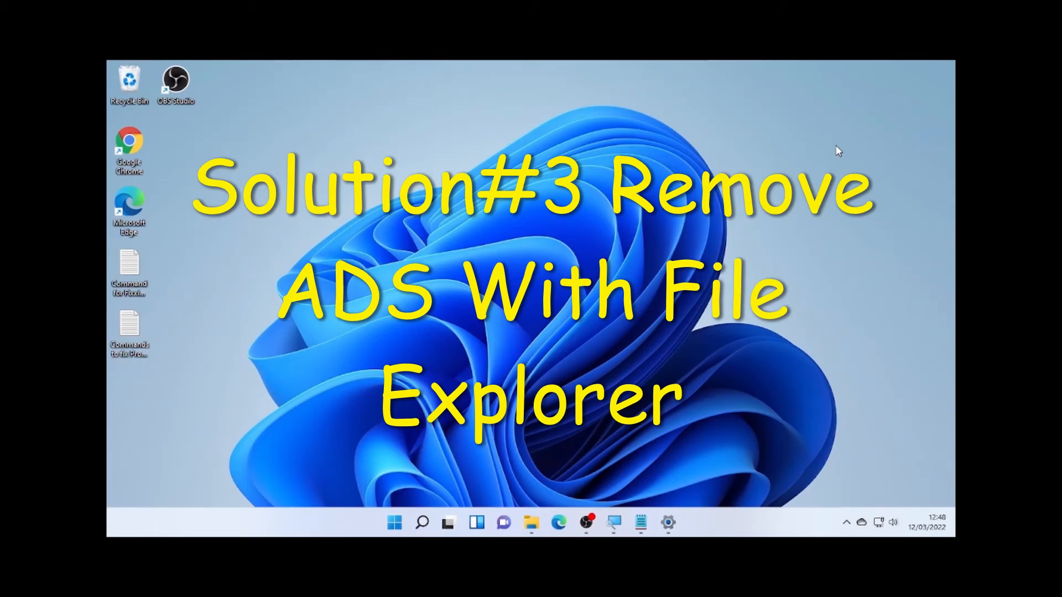
{"action": "mouse_move", "coordinate": [798, 140]}
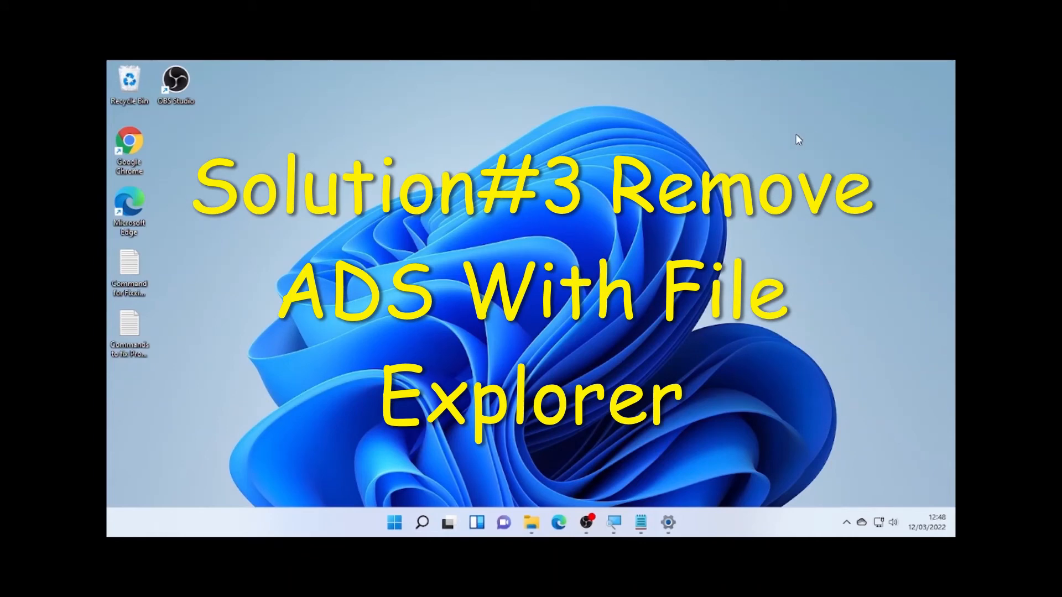
Bring up the Windows Search panel from the taskbar
{"action": "left_click", "coordinate": [423, 523]}
{"action": "type", "text": "f"}
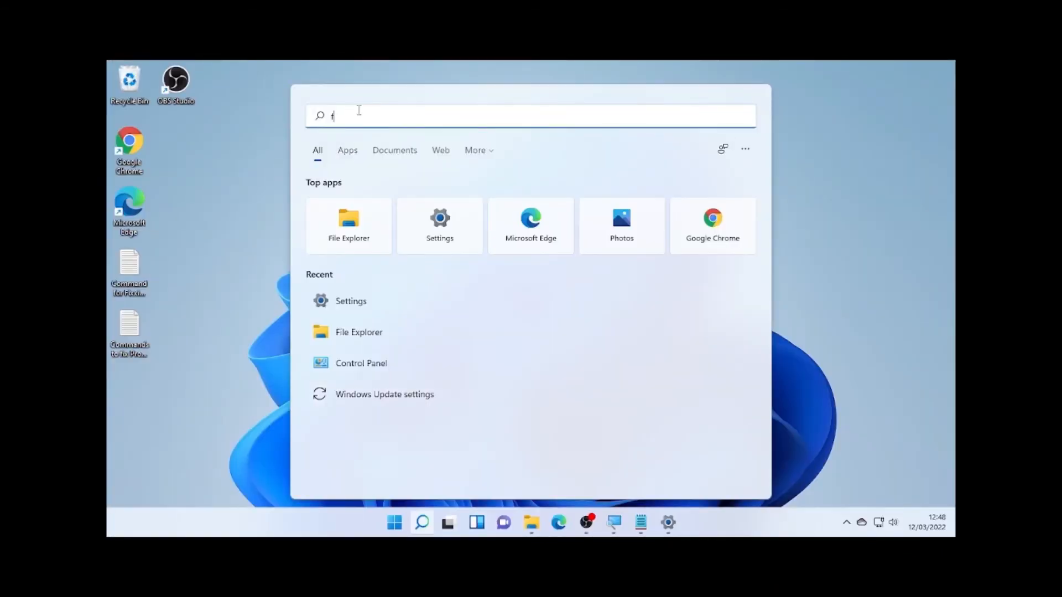
Search 'file explorer' and launch File Explorer from Best match
{"action": "type", "text": "ile explorer"}
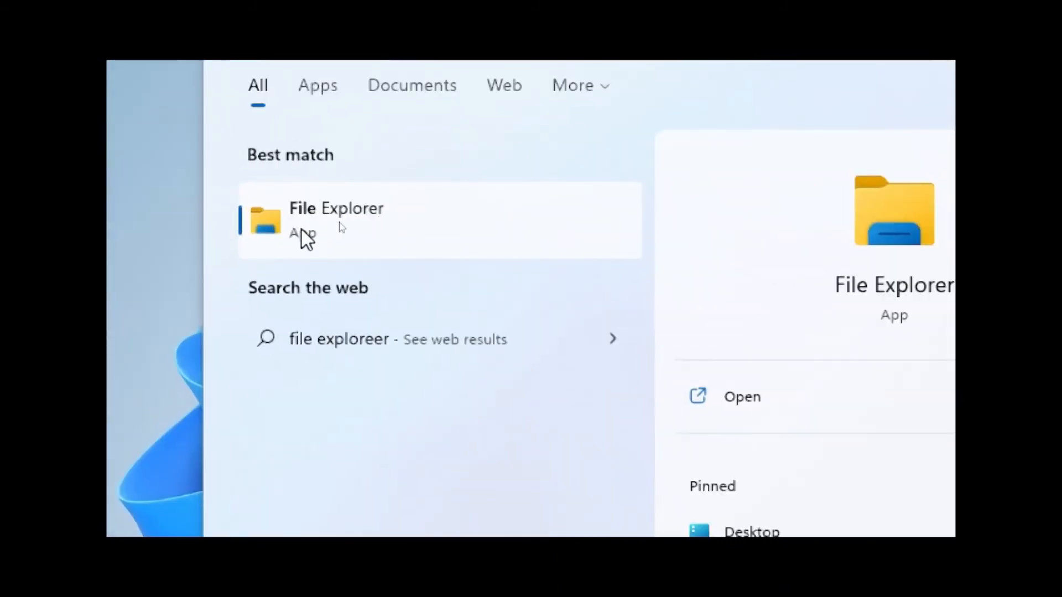
{"action": "left_click", "coordinate": [336, 220]}
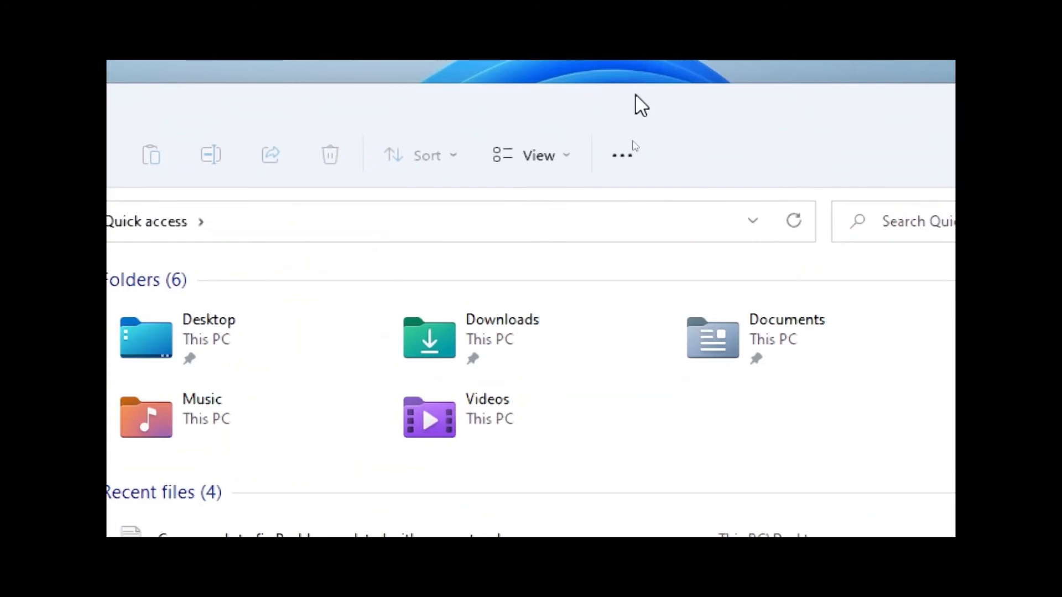
From See more > Options, show the Folder Options View settings
{"action": "left_click", "coordinate": [621, 154]}
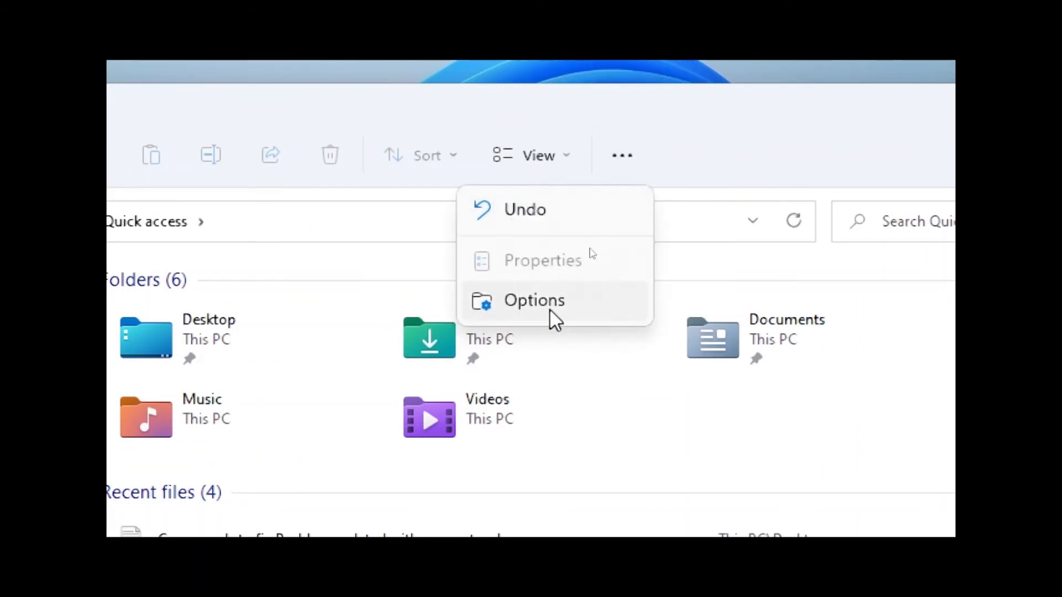
{"action": "left_click", "coordinate": [535, 300]}
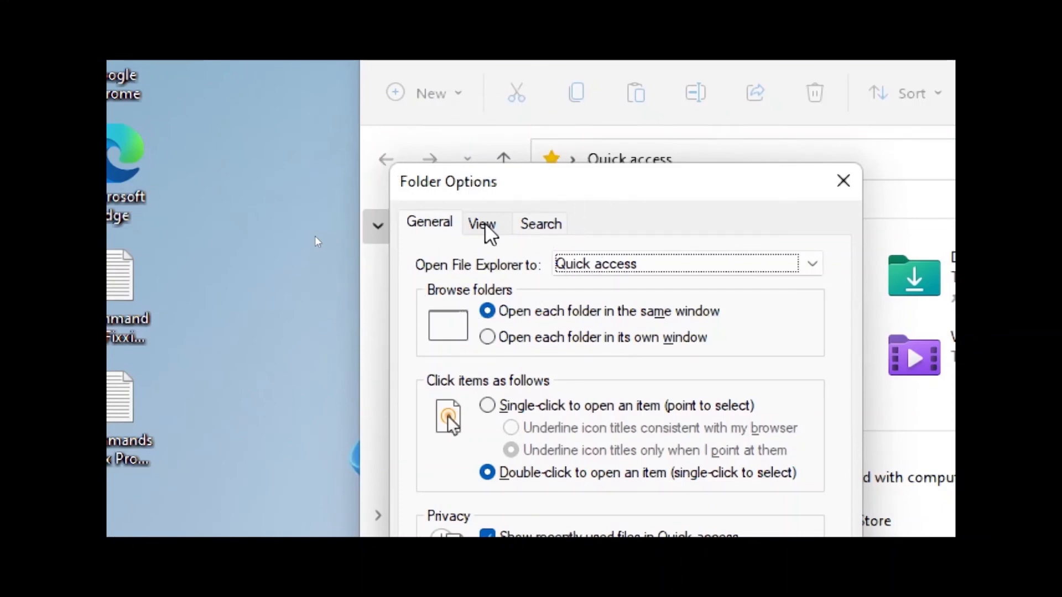
{"action": "left_click", "coordinate": [482, 224]}
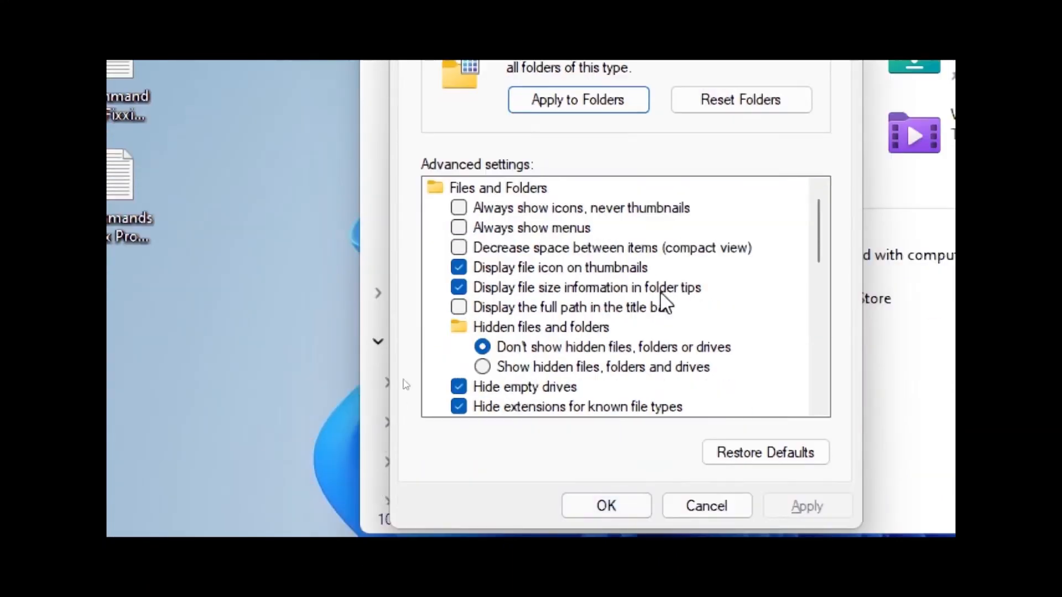
Uncheck 'Show sync provider notifications', apply it, and close File Explorer
{"action": "scroll", "scroll_direction": "down", "scroll_amount": 3}
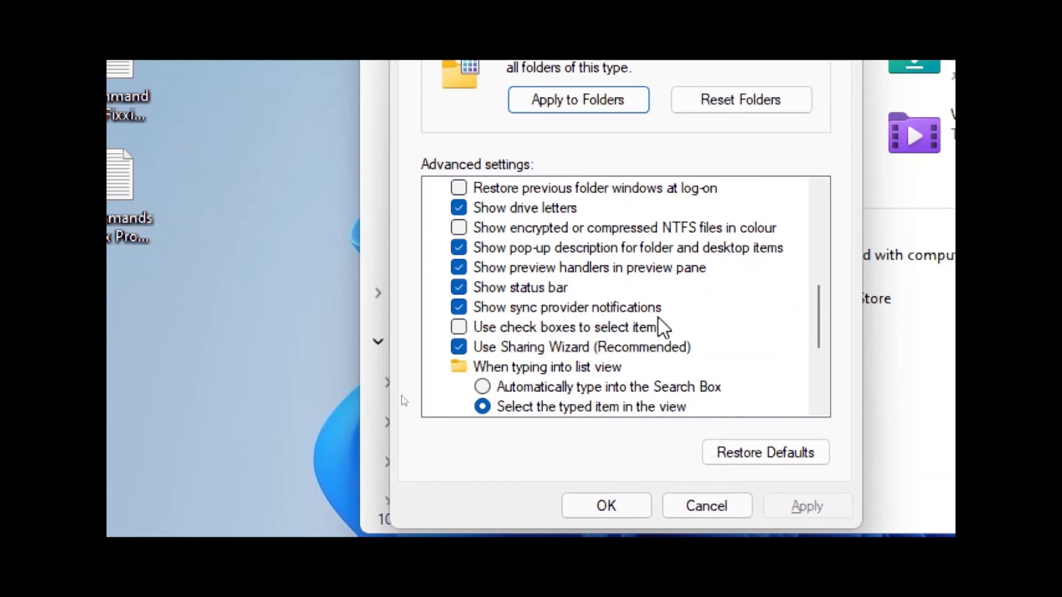
{"action": "mouse_move", "coordinate": [326, 400]}
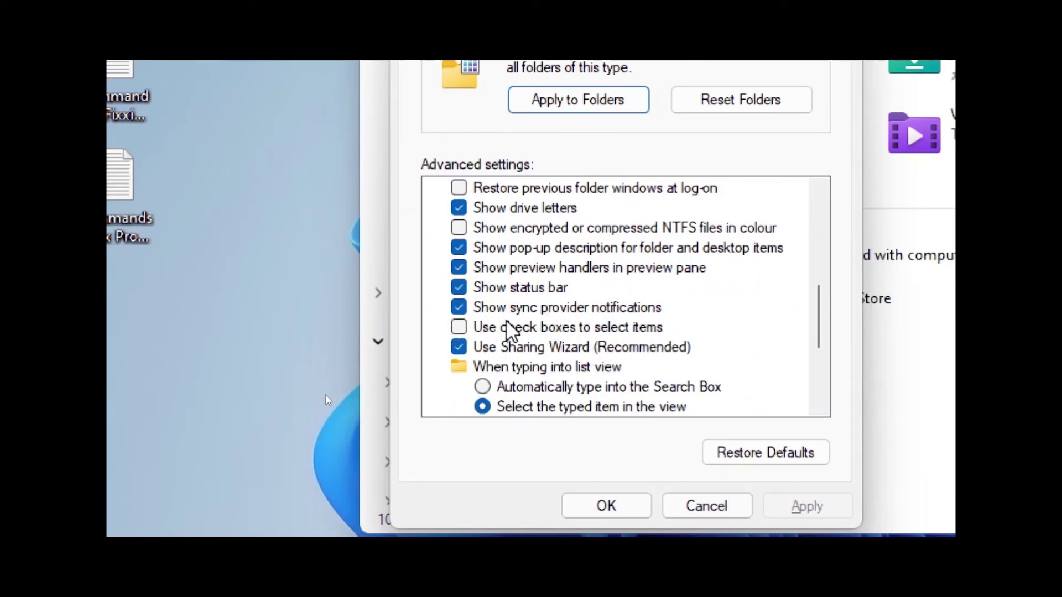
{"action": "mouse_move", "coordinate": [632, 311]}
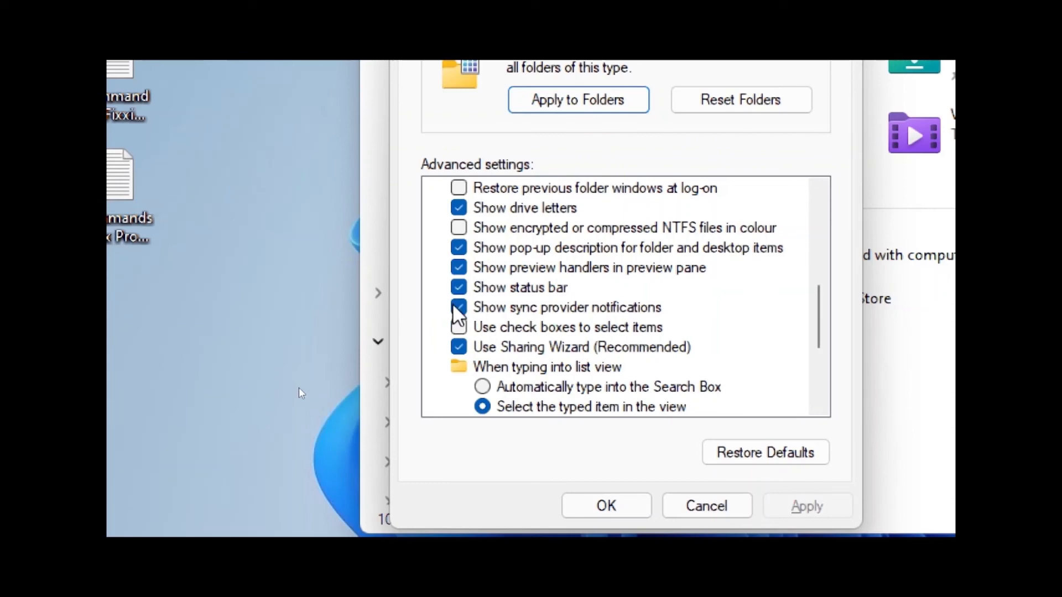
{"action": "left_click", "coordinate": [458, 307]}
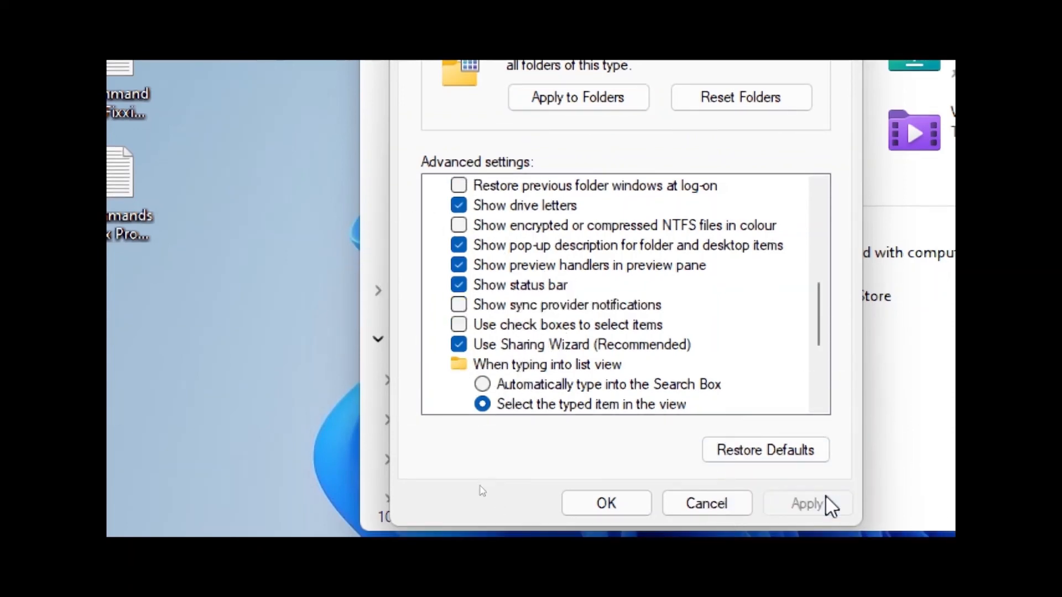
{"action": "left_click", "coordinate": [606, 503]}
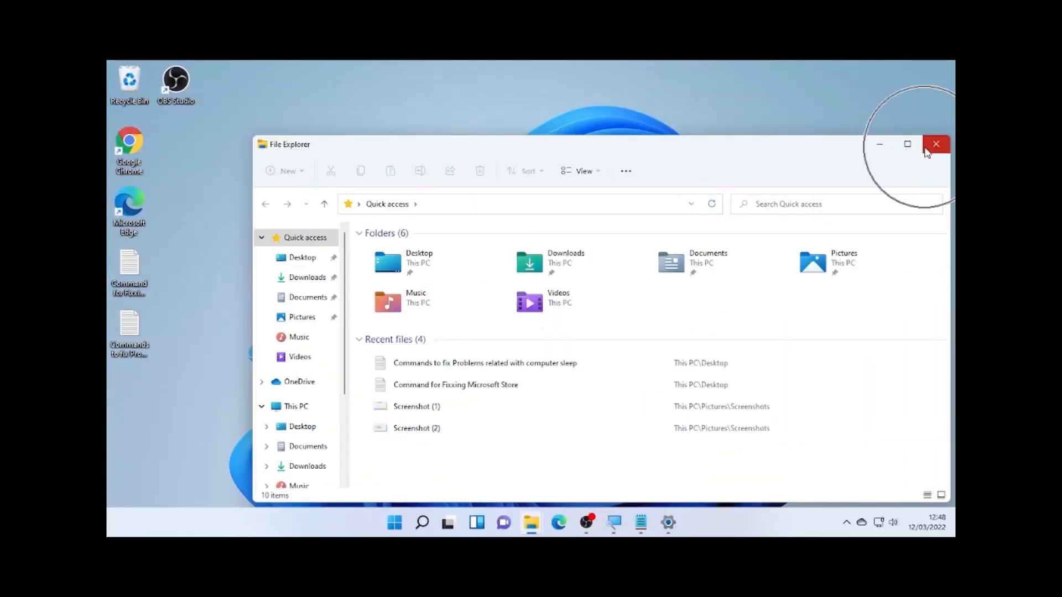
{"action": "left_click", "coordinate": [937, 143]}
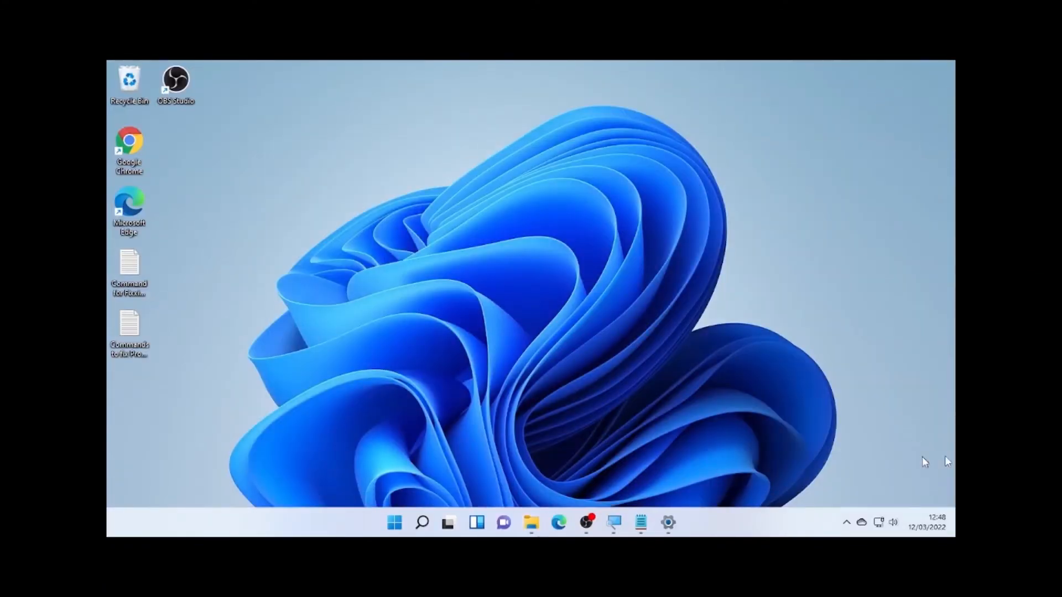